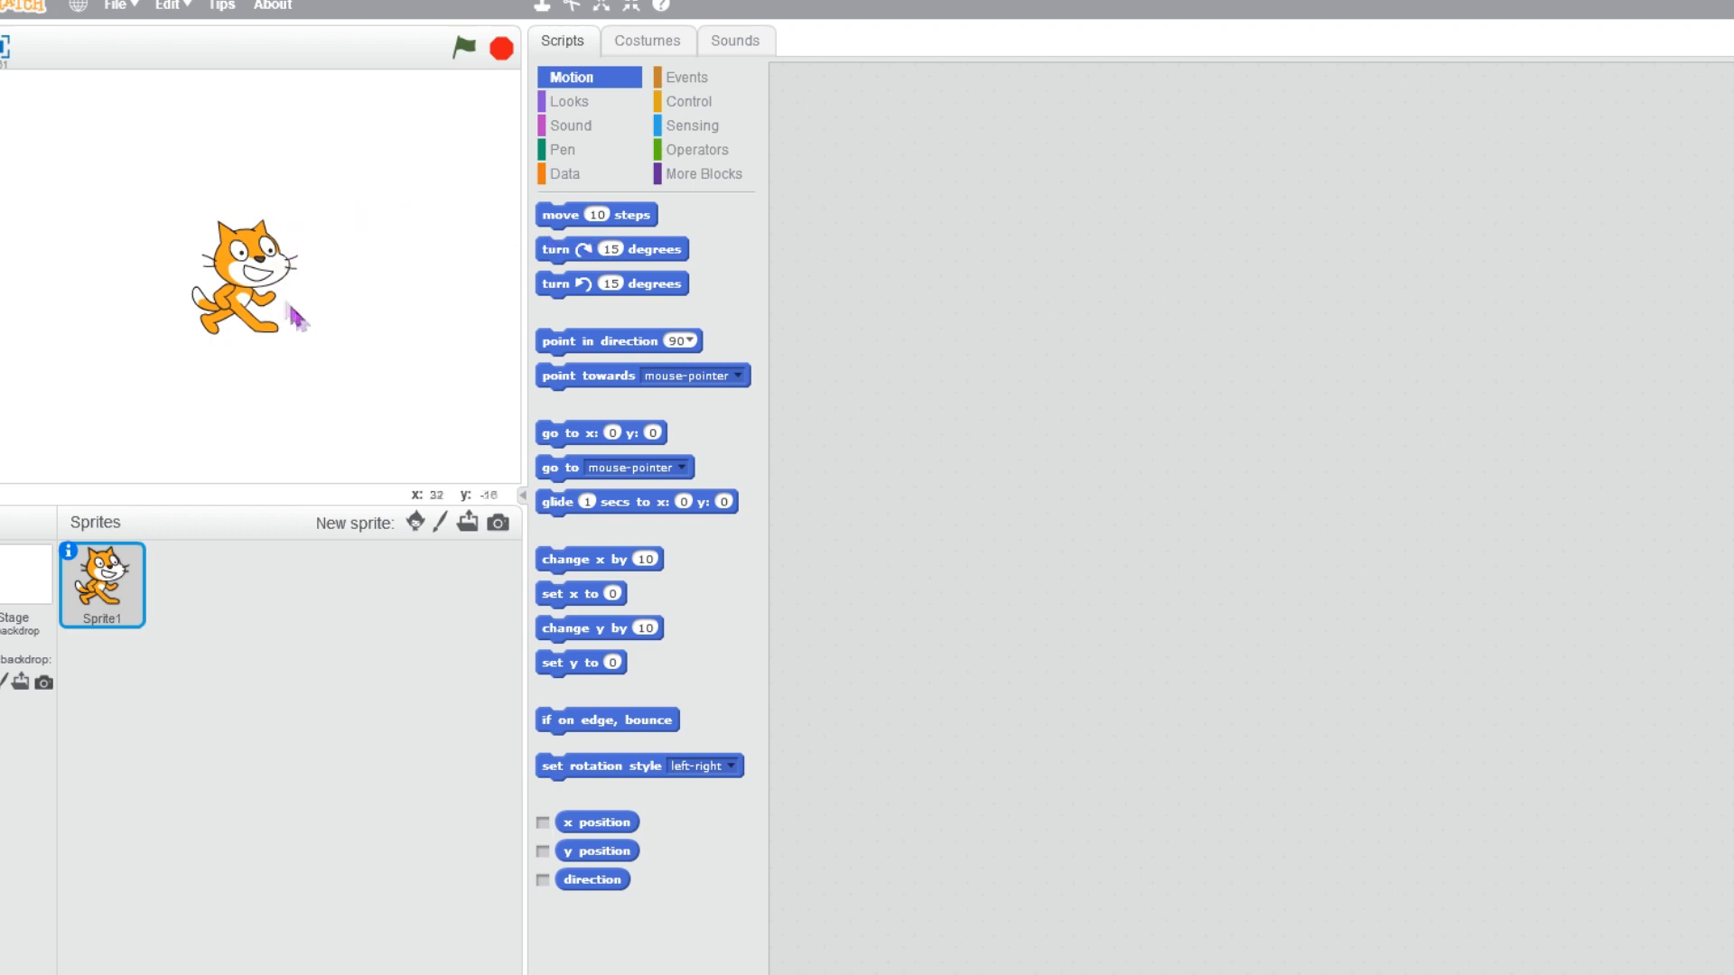
Make a new custom block named crash from More Blocks.
{"action": "left_click", "coordinate": [704, 174]}
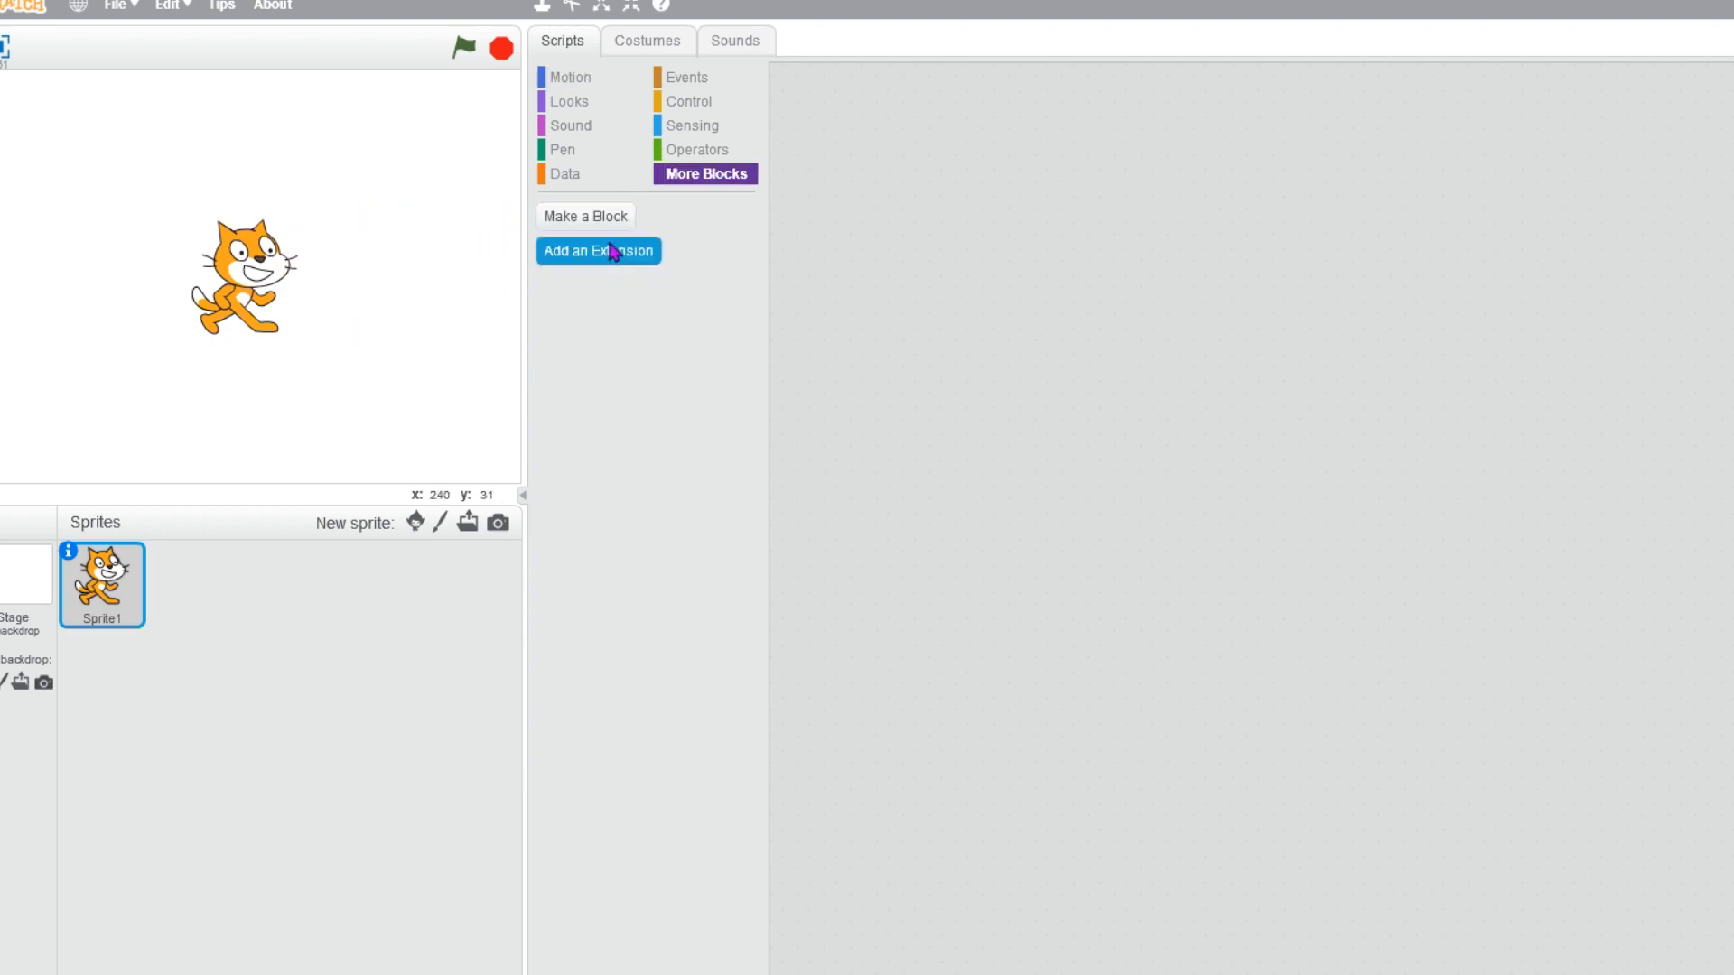
{"action": "left_click", "coordinate": [584, 215]}
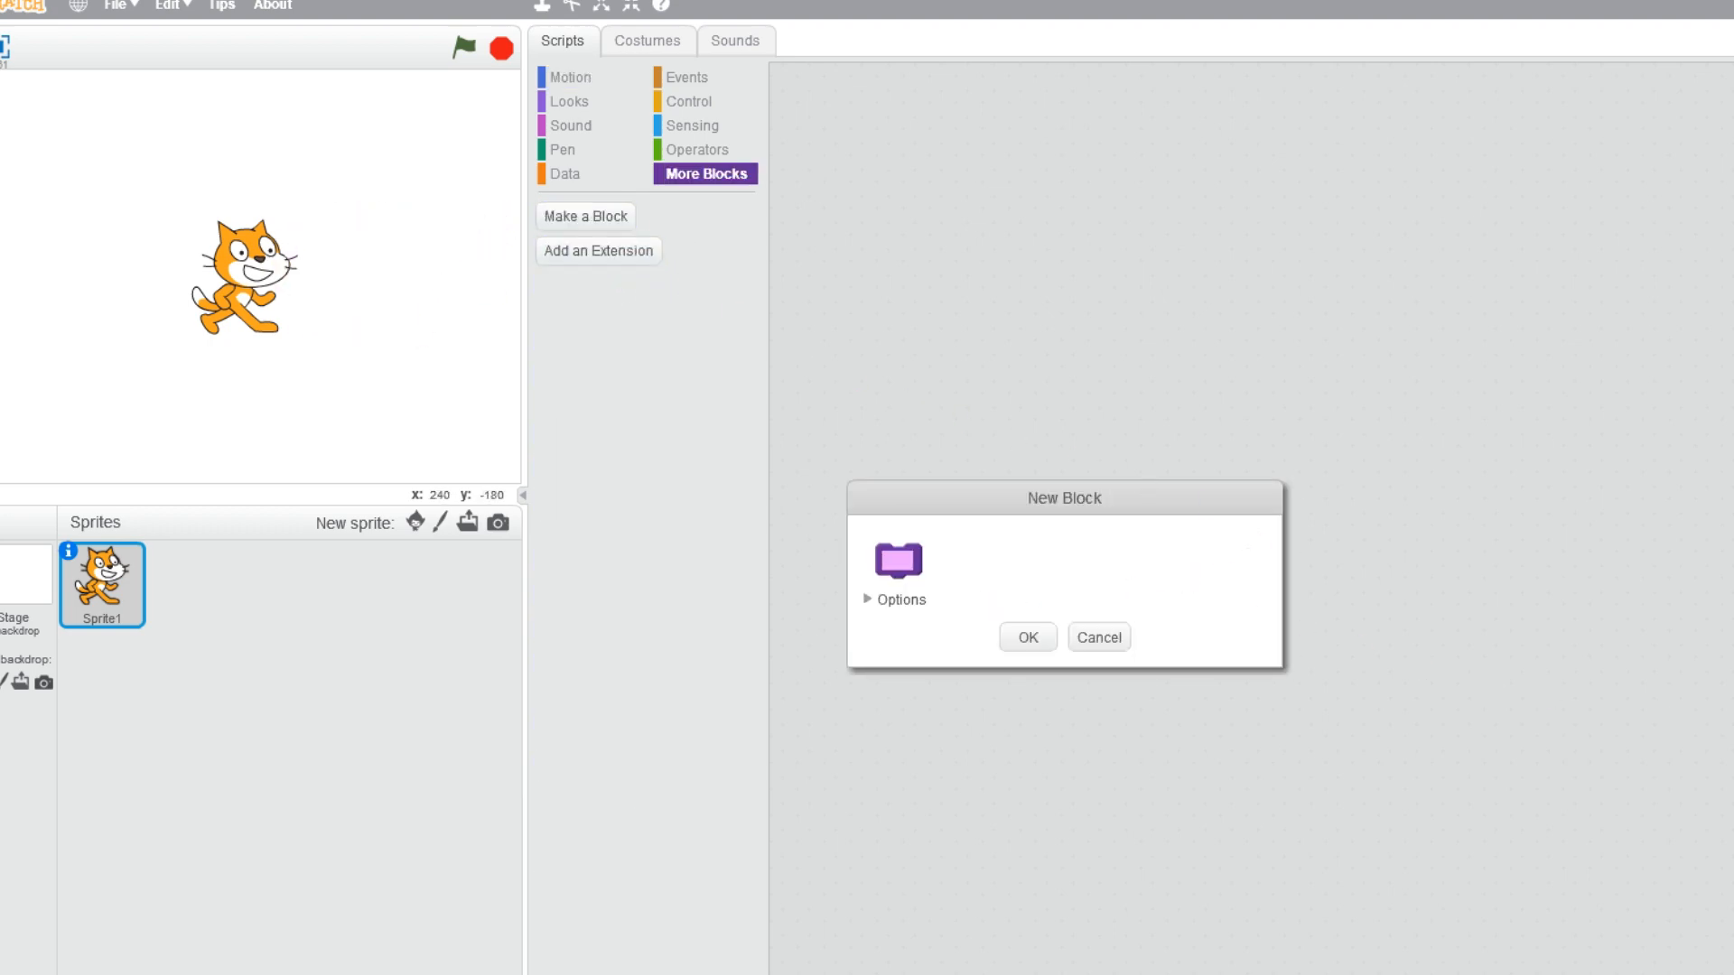
{"action": "type", "text": "crash"}
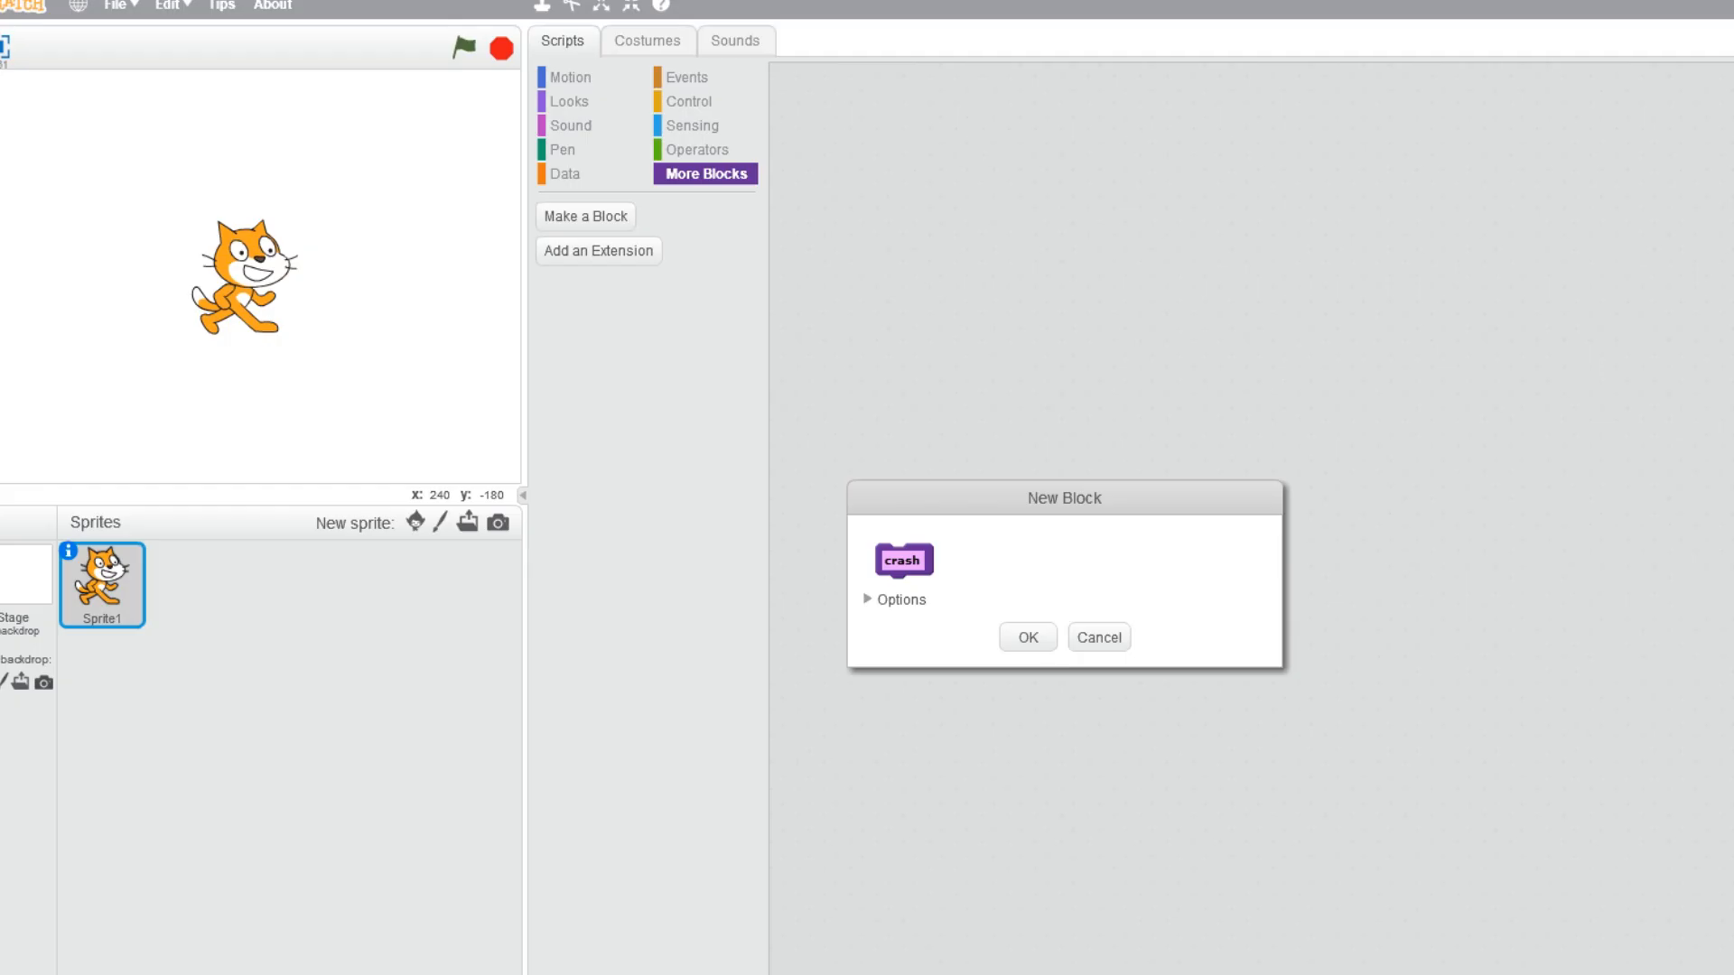
{"action": "left_click", "coordinate": [1026, 637]}
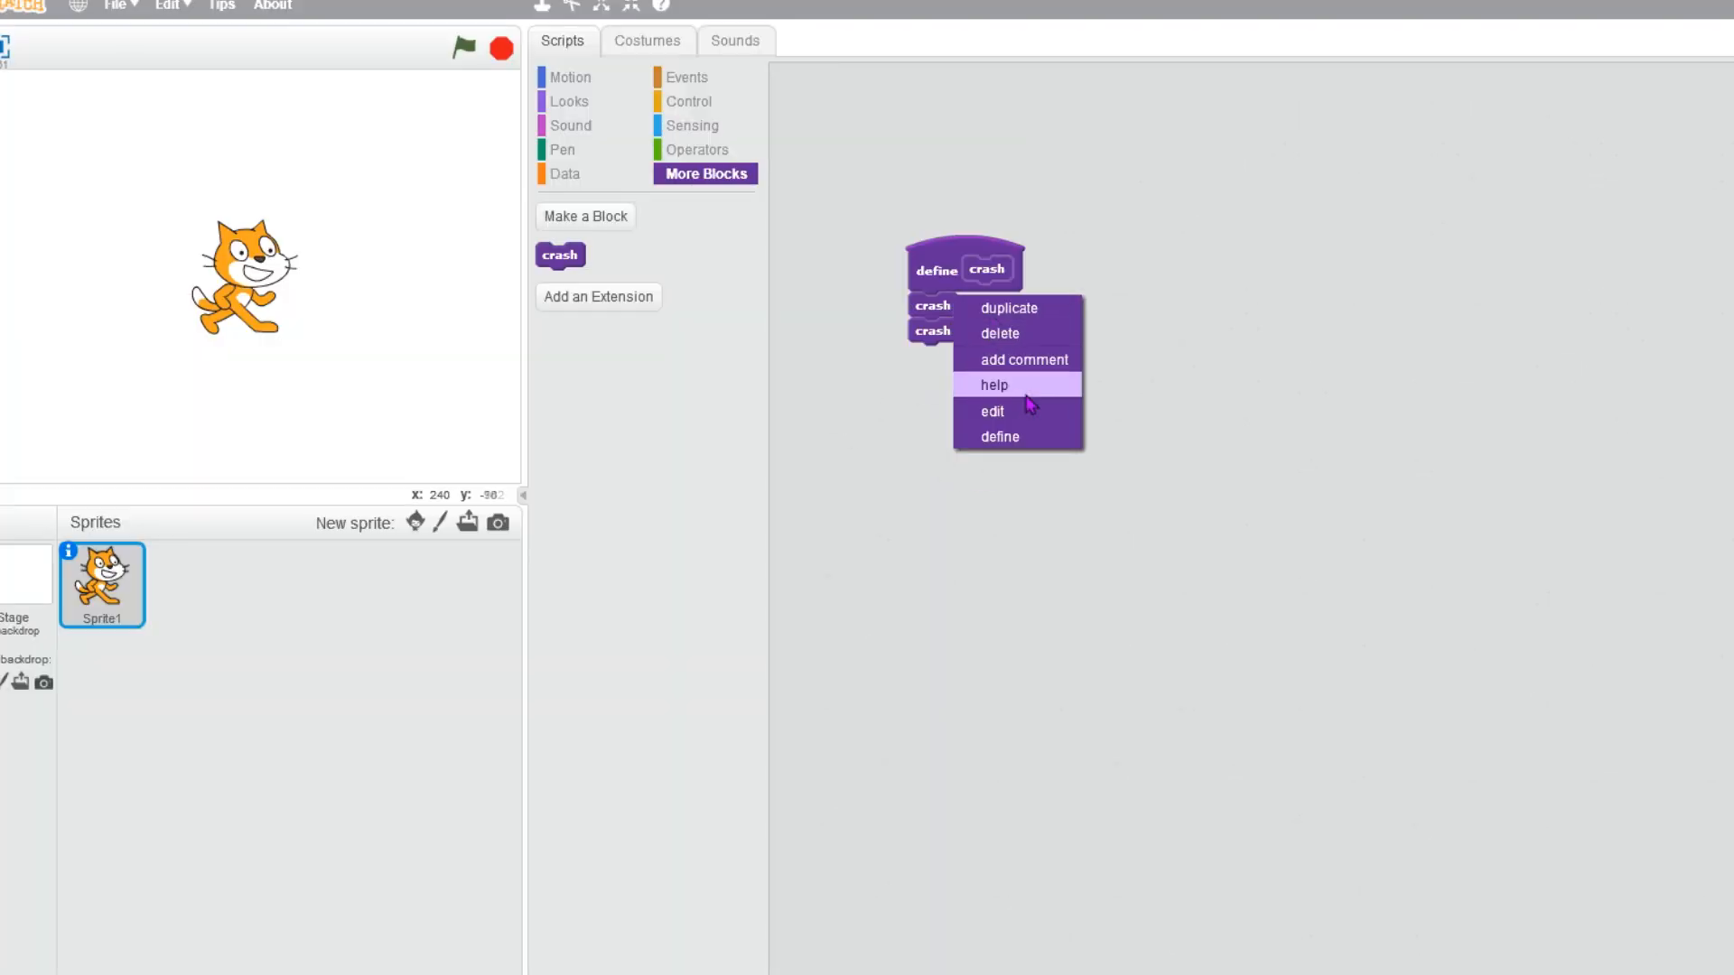
Edit the crash block so it runs without screen refresh.
{"action": "left_click", "coordinate": [992, 412]}
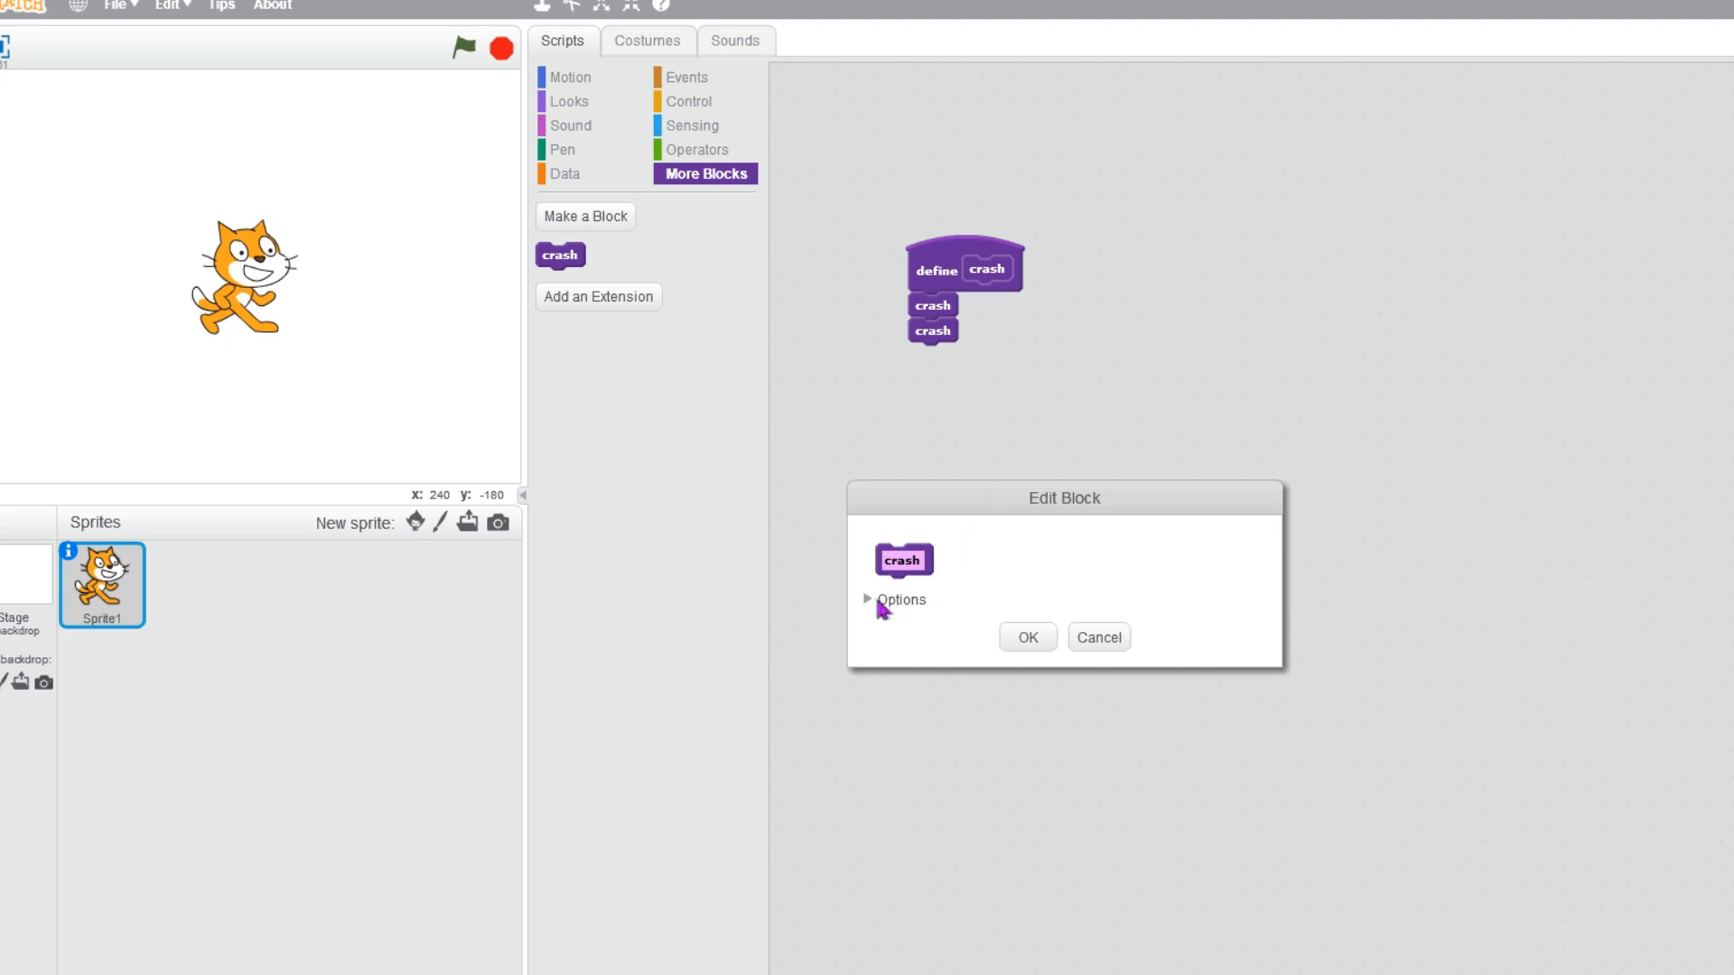
{"action": "left_click", "coordinate": [896, 600]}
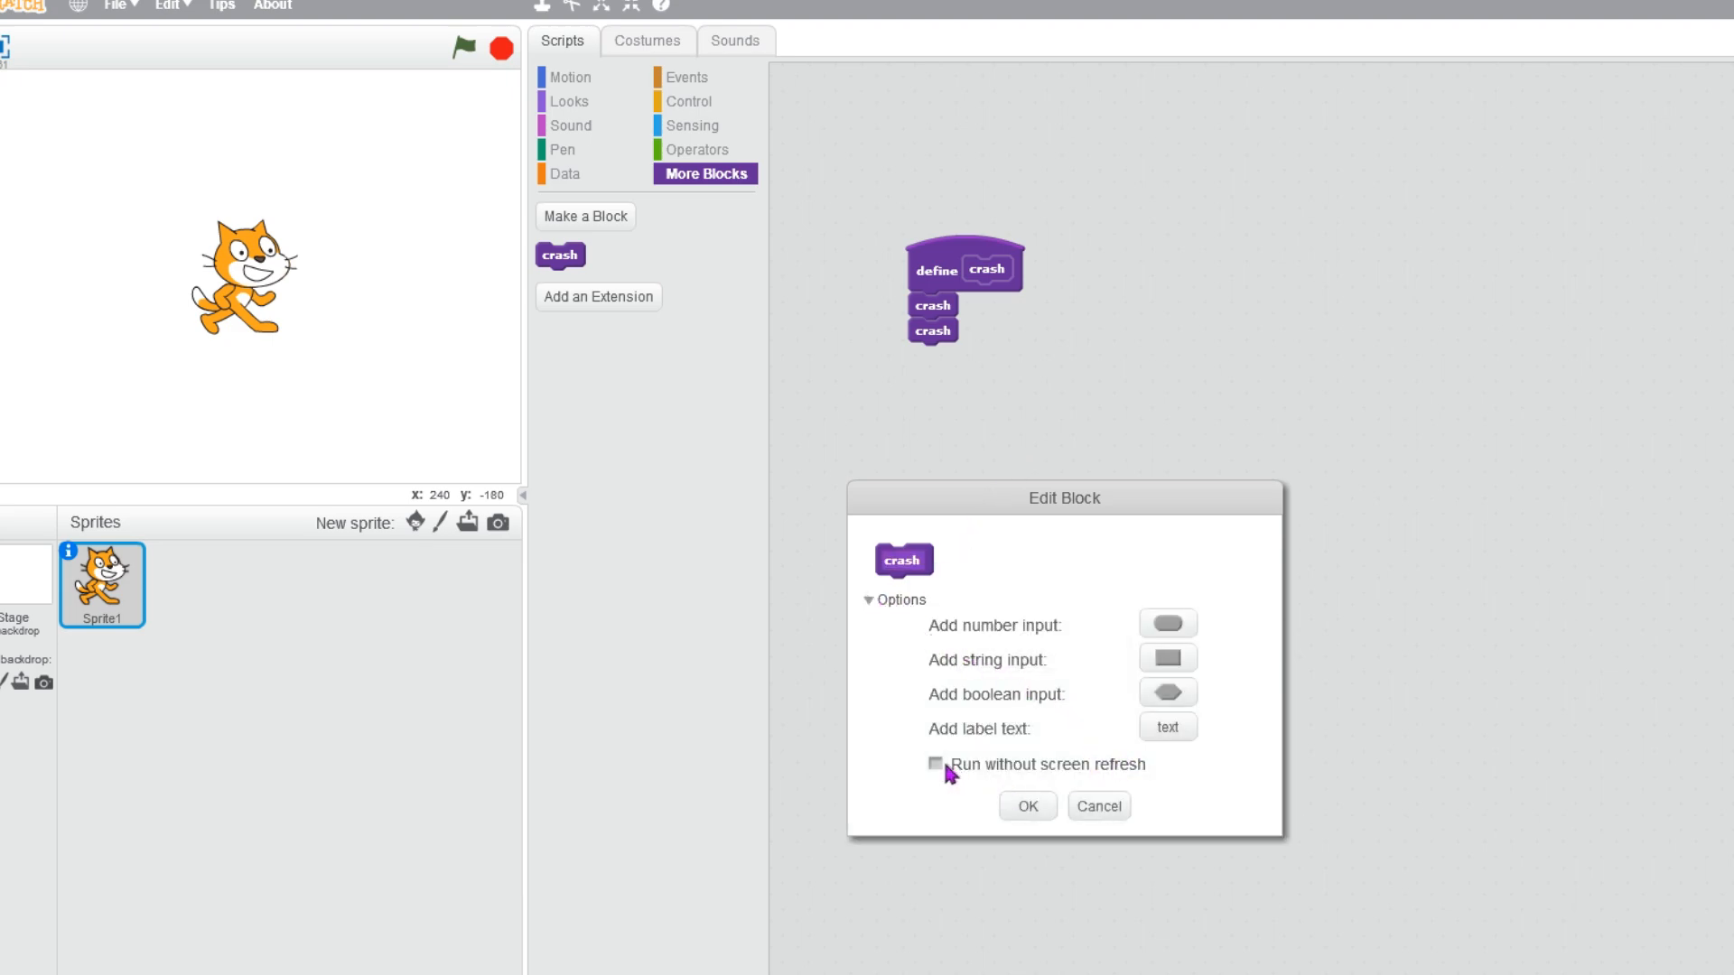
{"action": "left_click", "coordinate": [935, 764]}
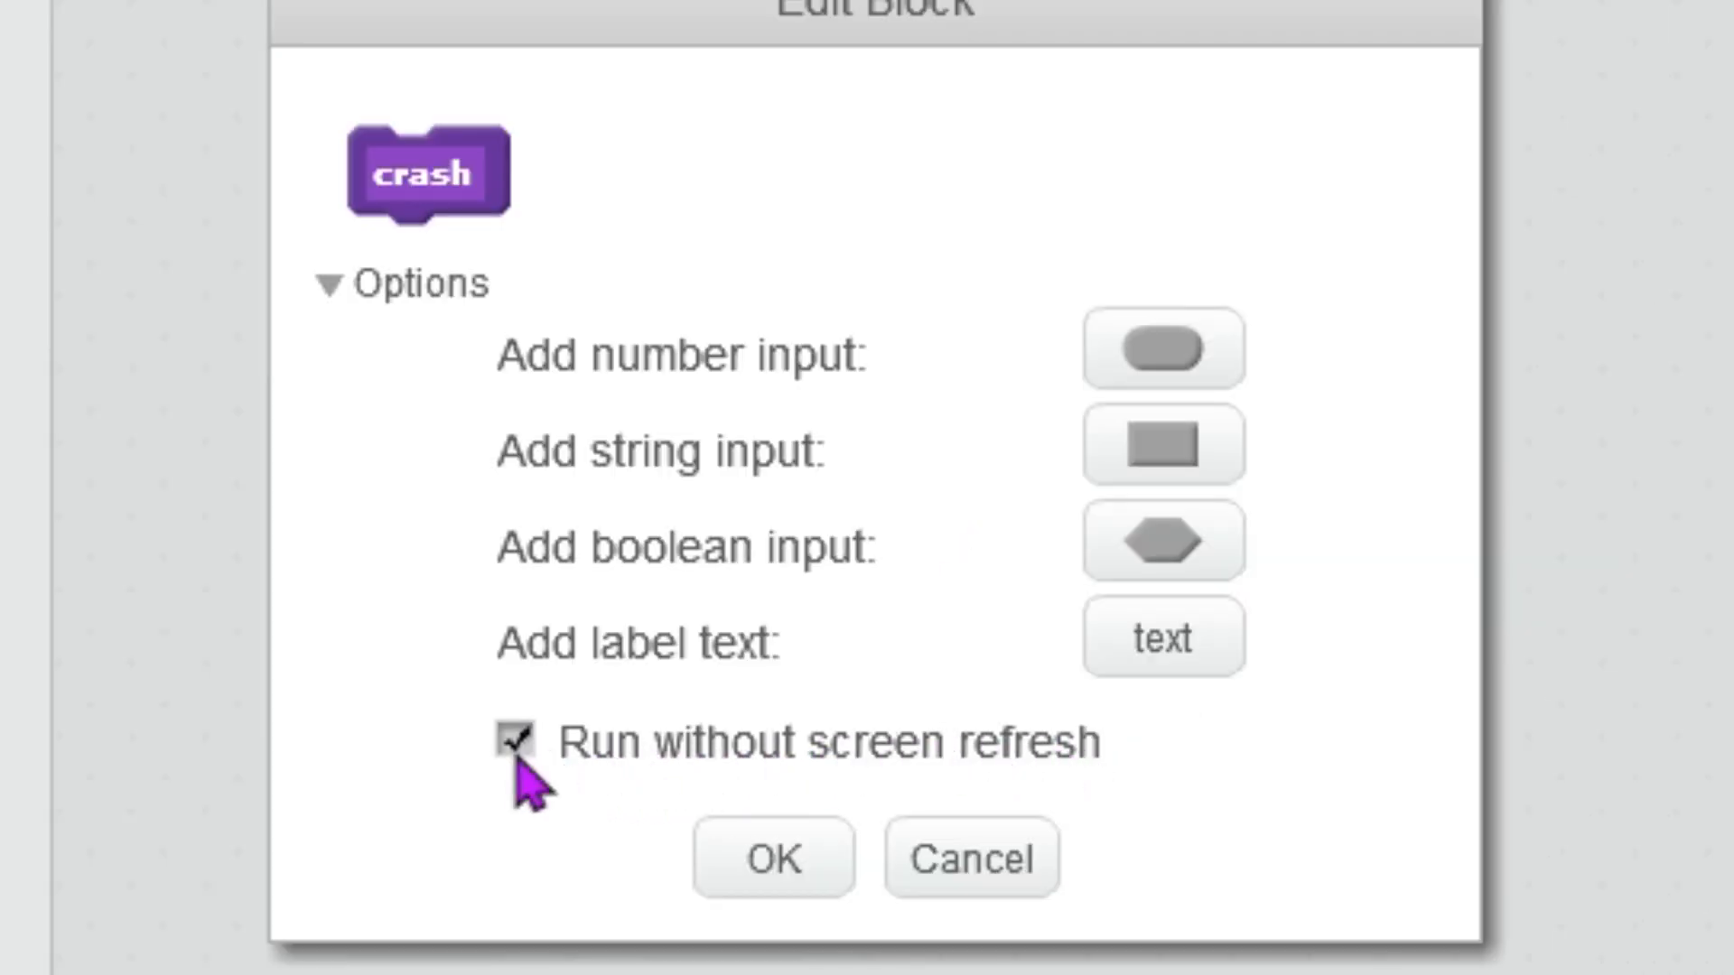
{"action": "left_click", "coordinate": [773, 858]}
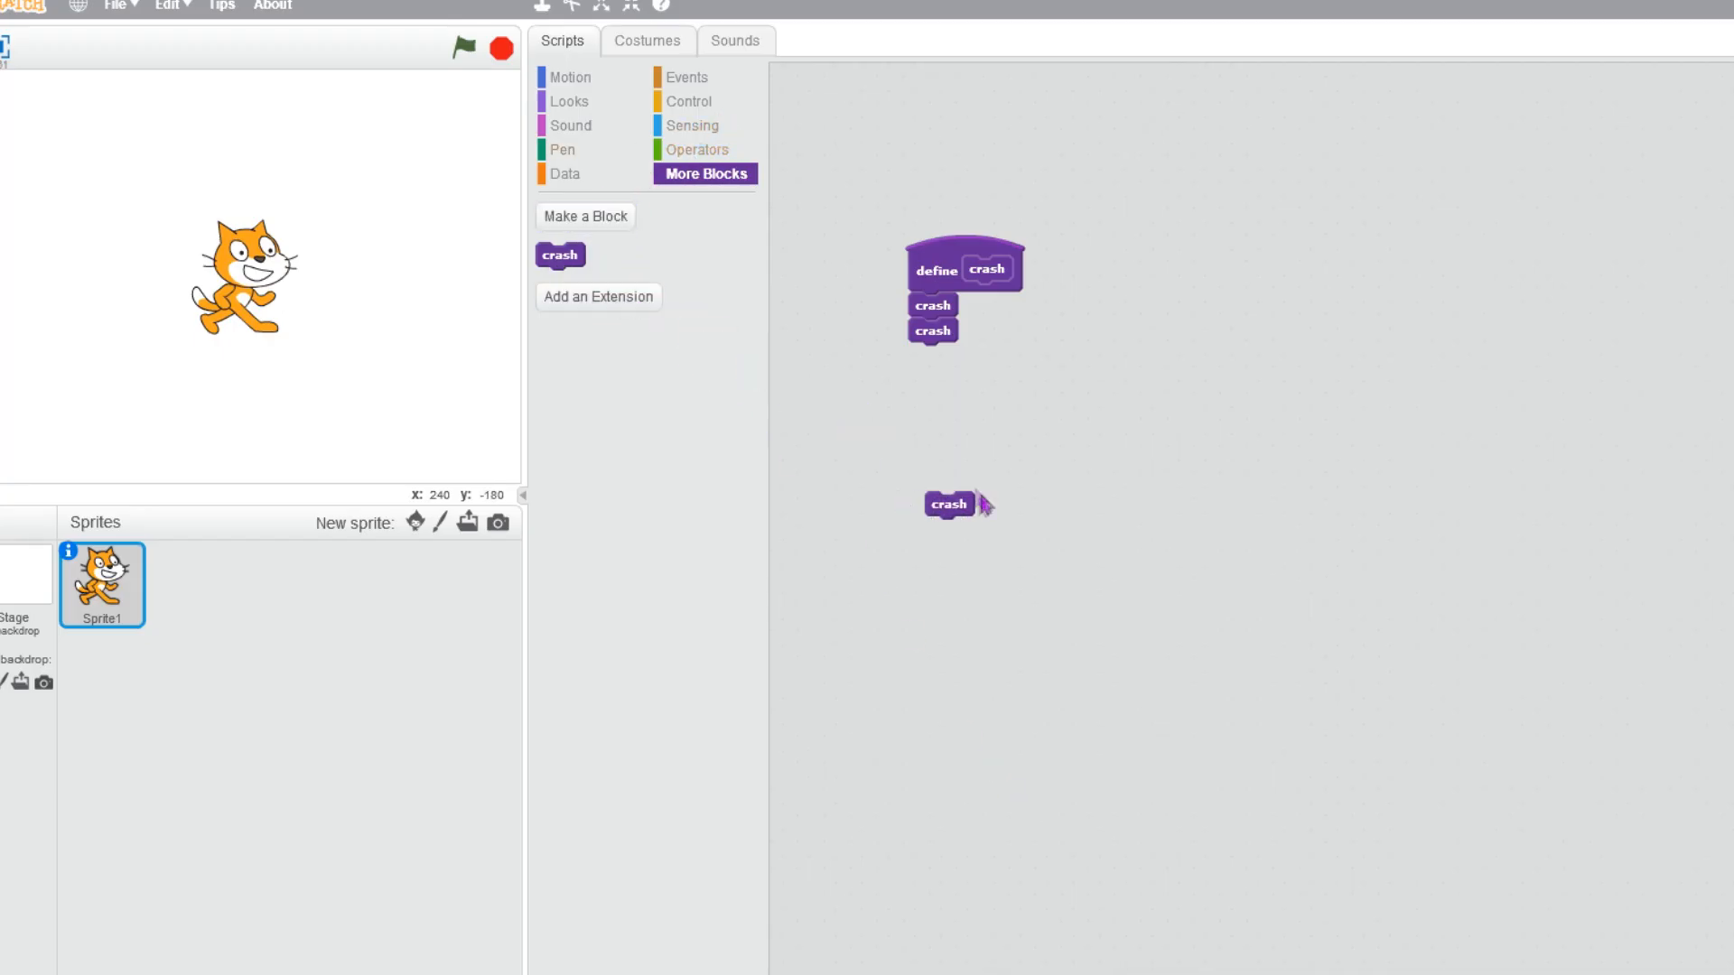
Trigger crash from a green-flag hat, run the game briefly and stop it.
{"action": "left_click", "coordinate": [683, 76]}
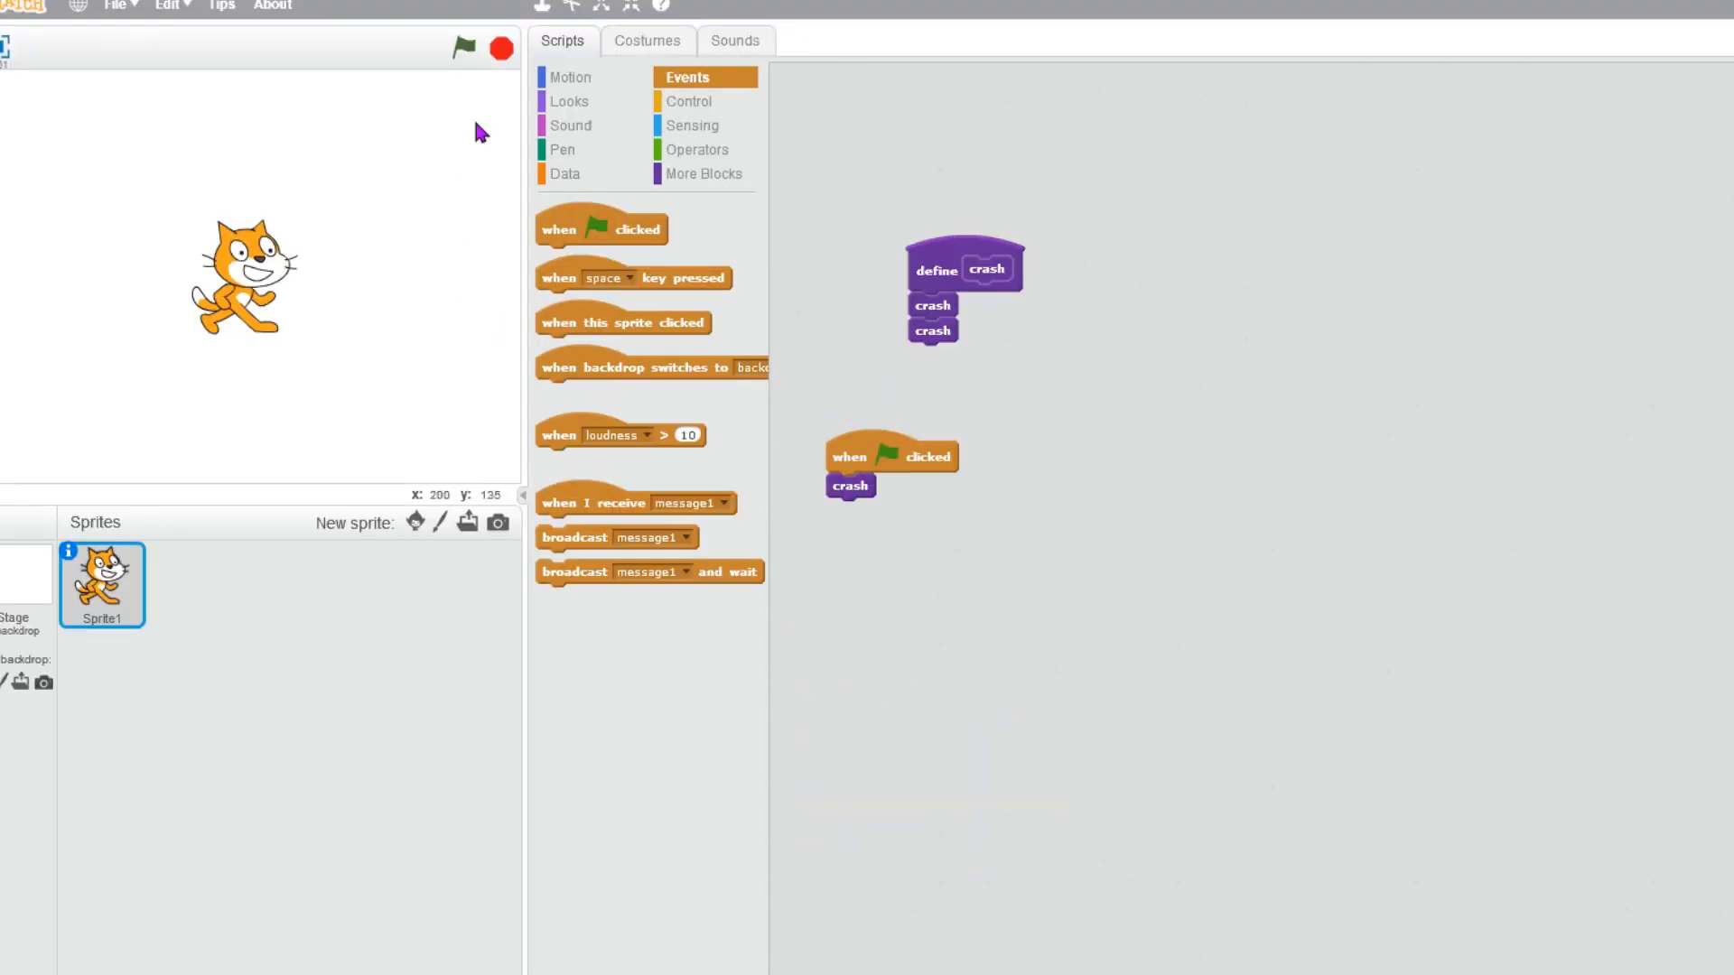
{"action": "left_click", "coordinate": [464, 49]}
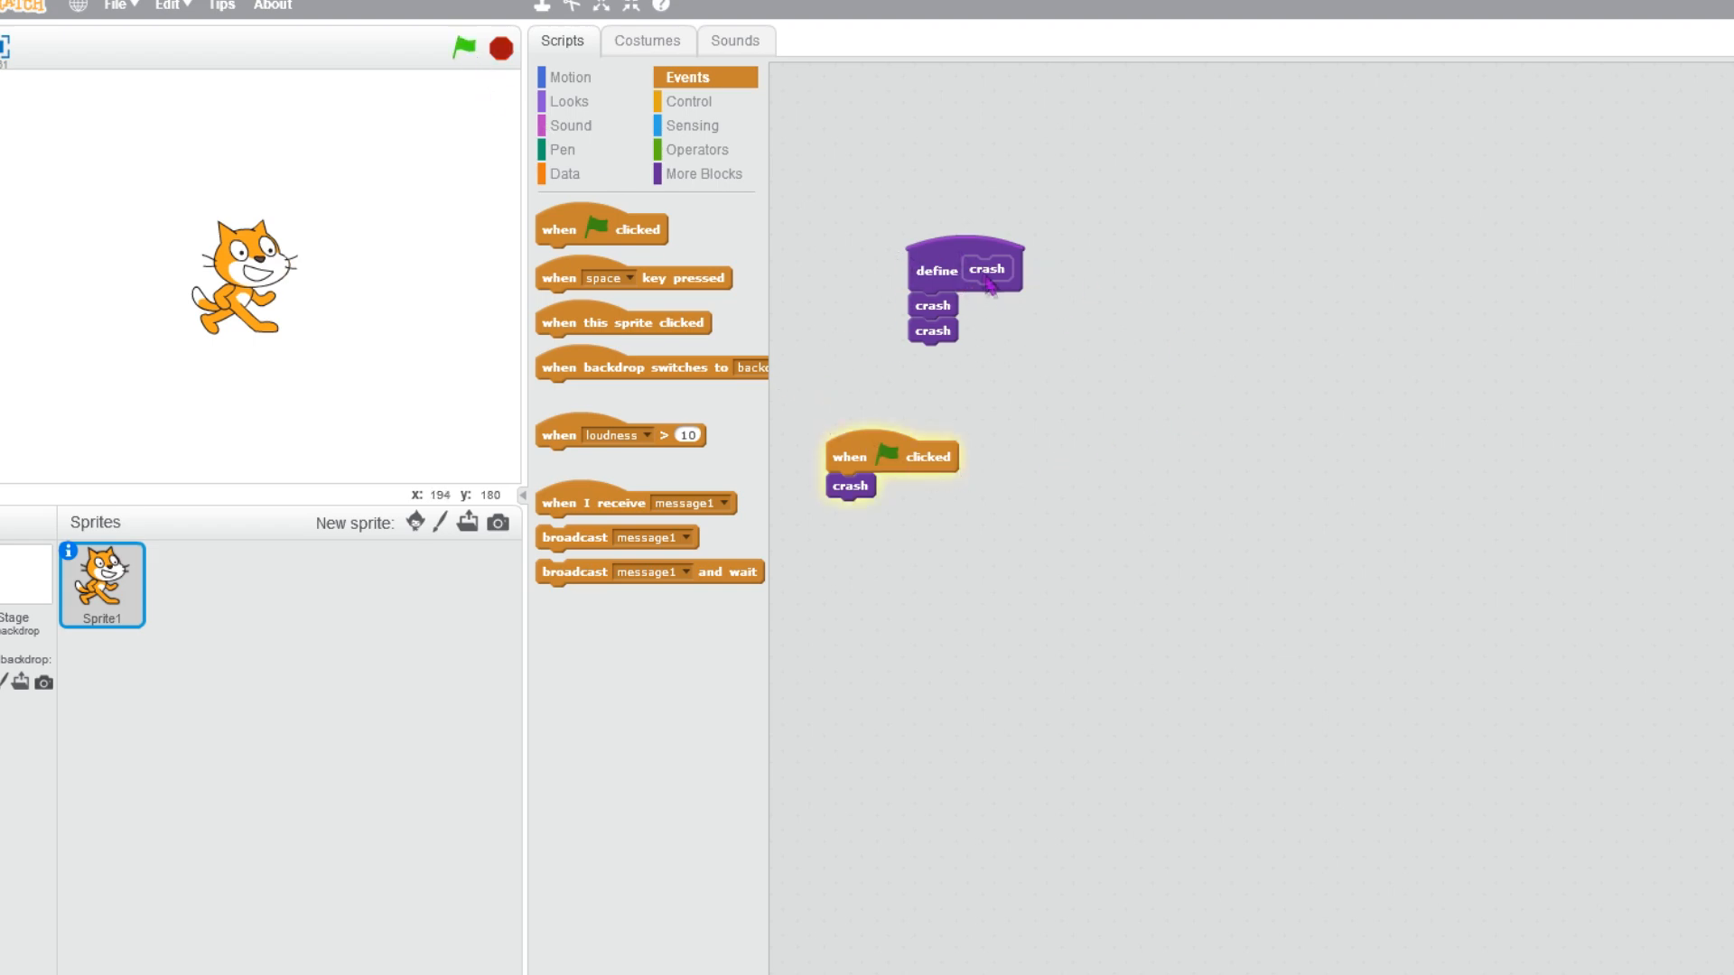
{"action": "left_click", "coordinate": [464, 47]}
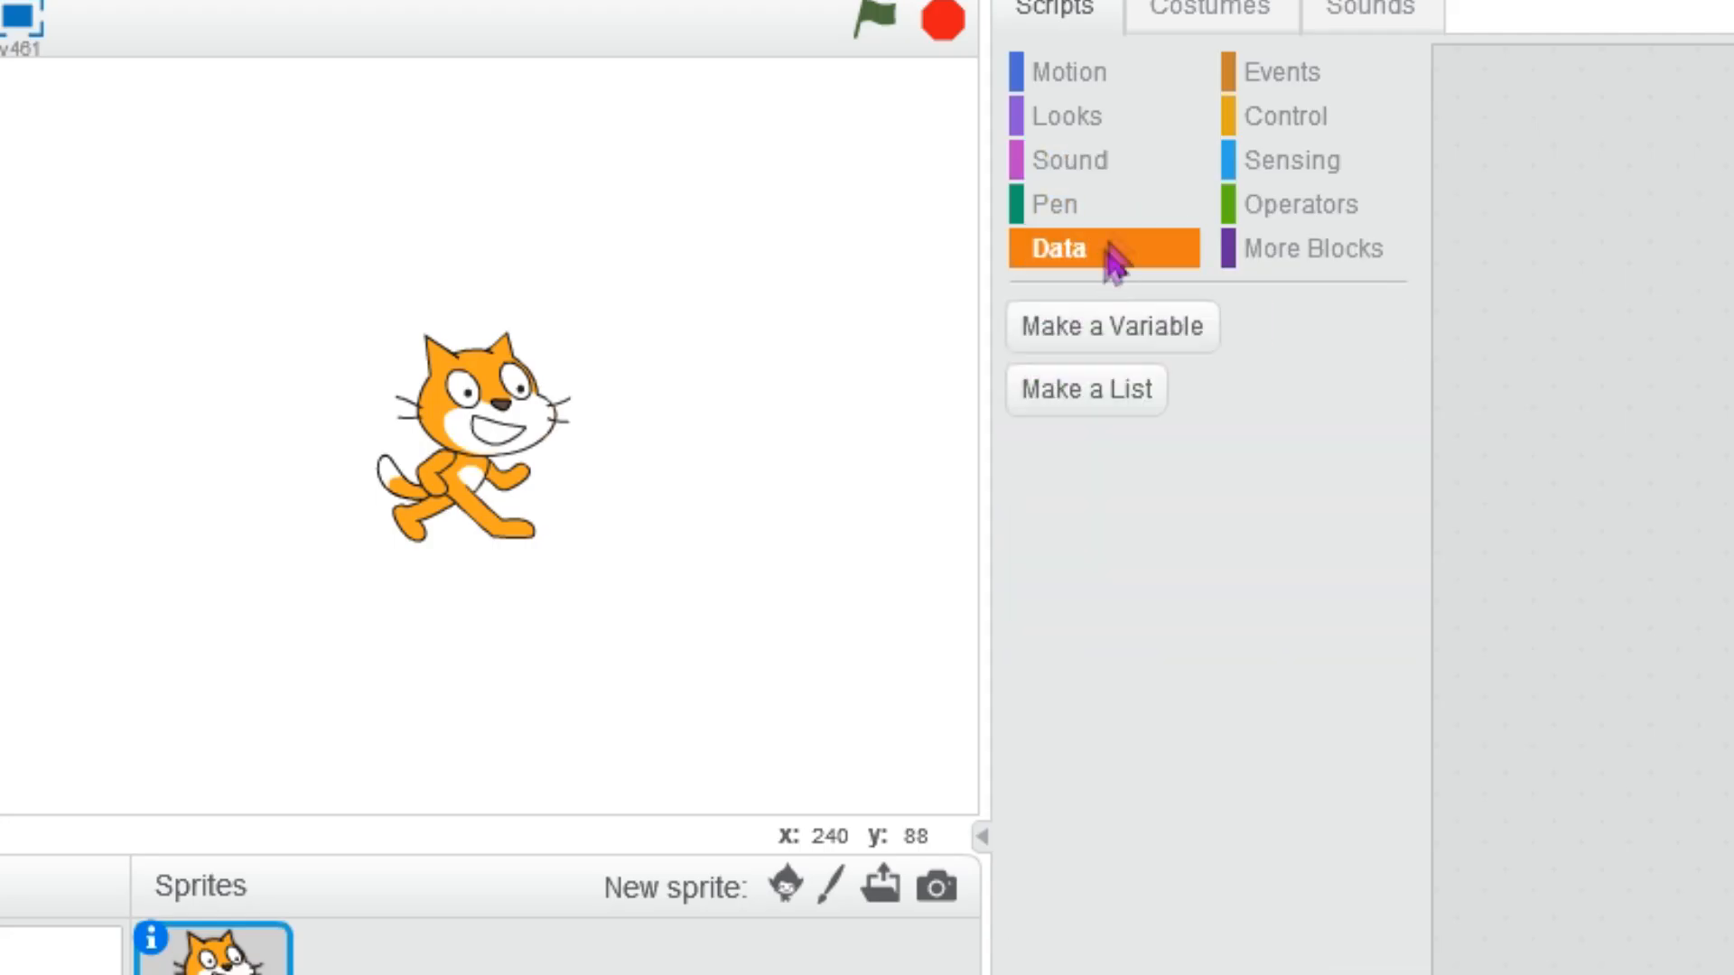
Clear the cat costume, add a blank sprite and select the stage.
{"action": "left_click", "coordinate": [1067, 159]}
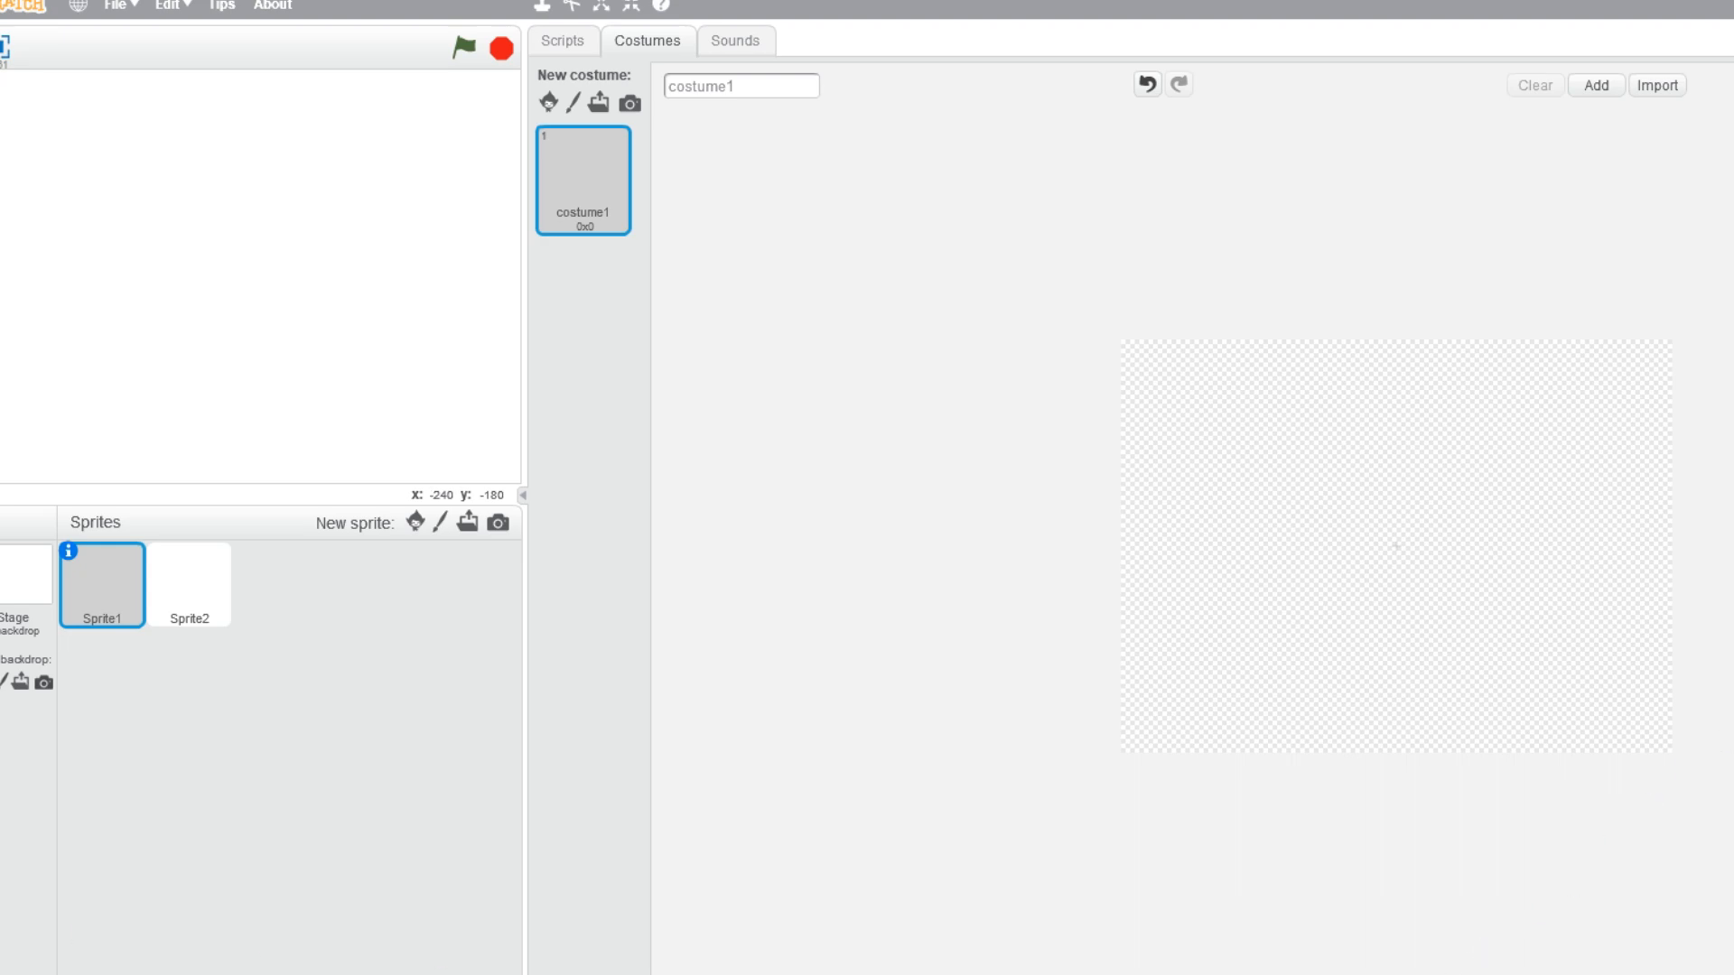
{"action": "mouse_move", "coordinate": [1215, 740]}
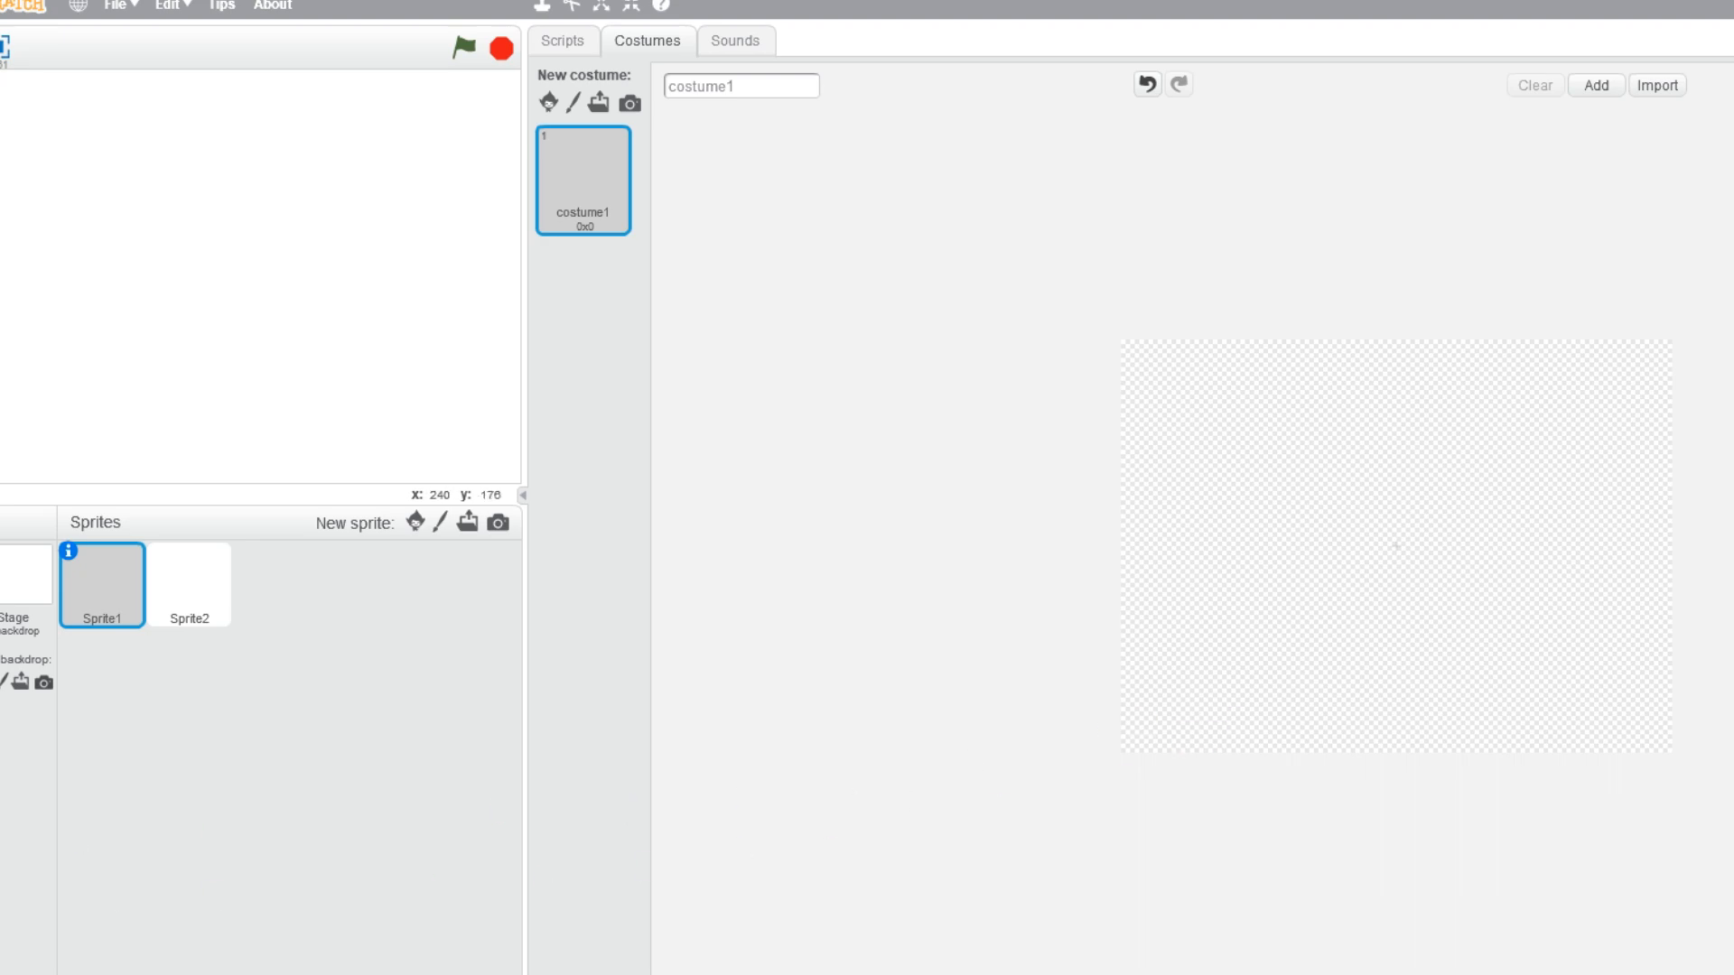
{"action": "left_click", "coordinate": [1656, 85]}
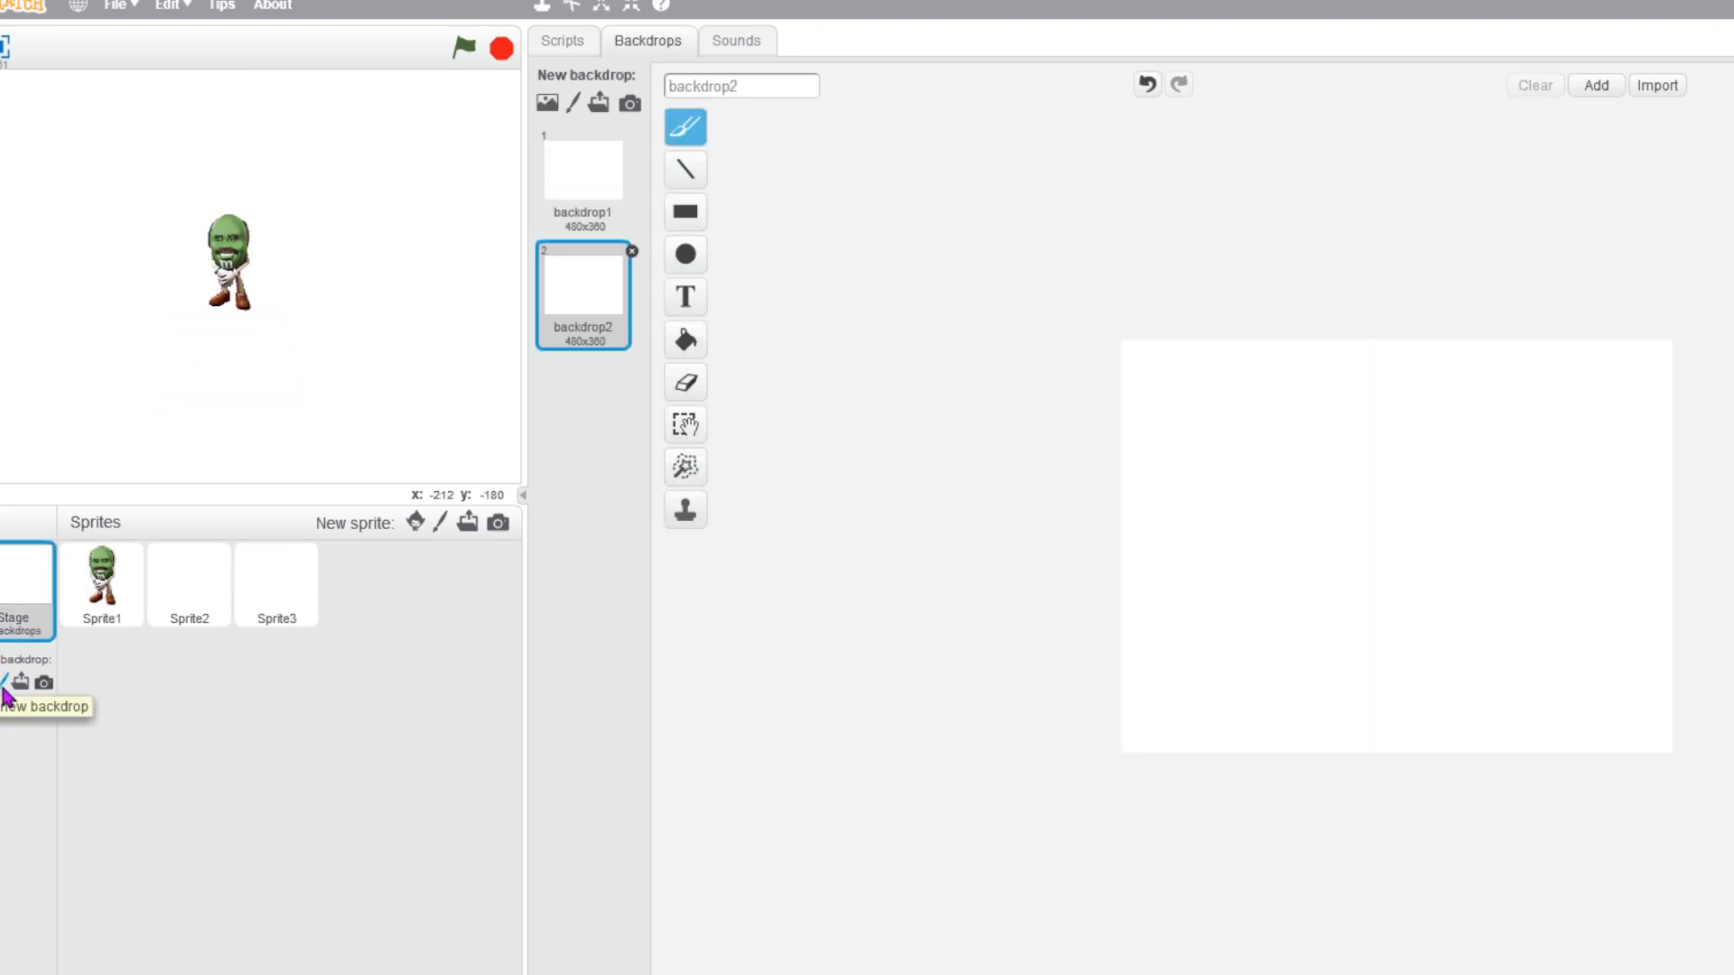
Fill backdrop1 with solid pink using the paint bucket.
{"action": "left_click", "coordinate": [584, 170]}
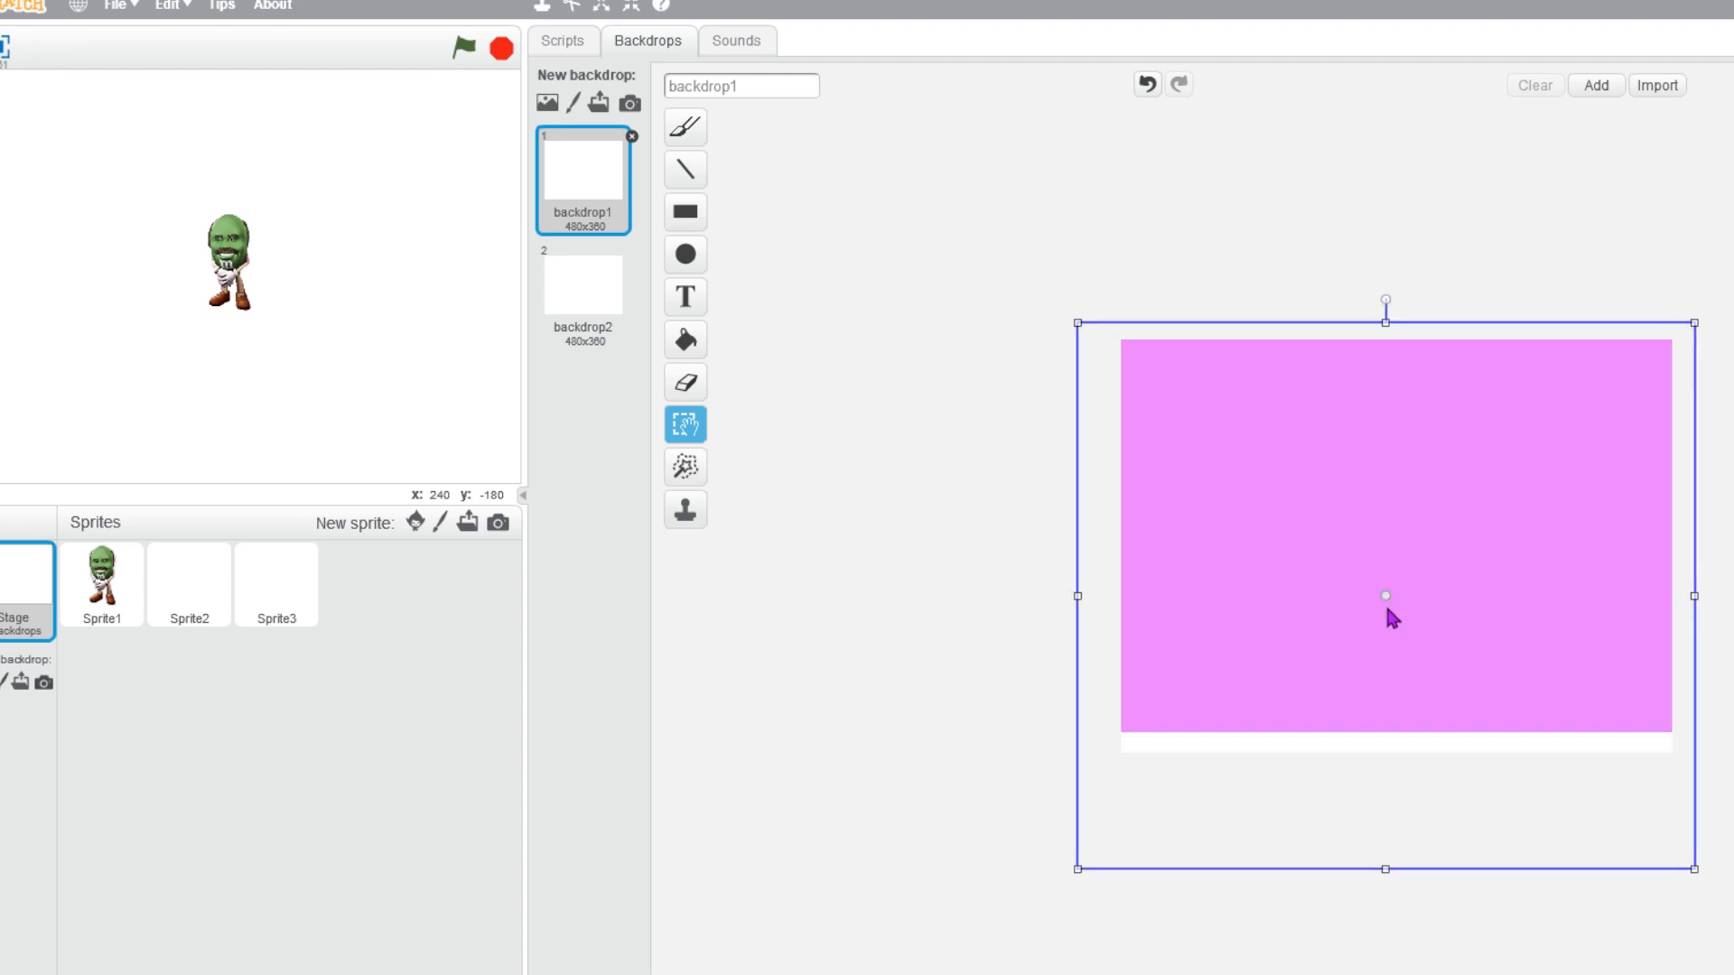
{"action": "left_click", "coordinate": [188, 583]}
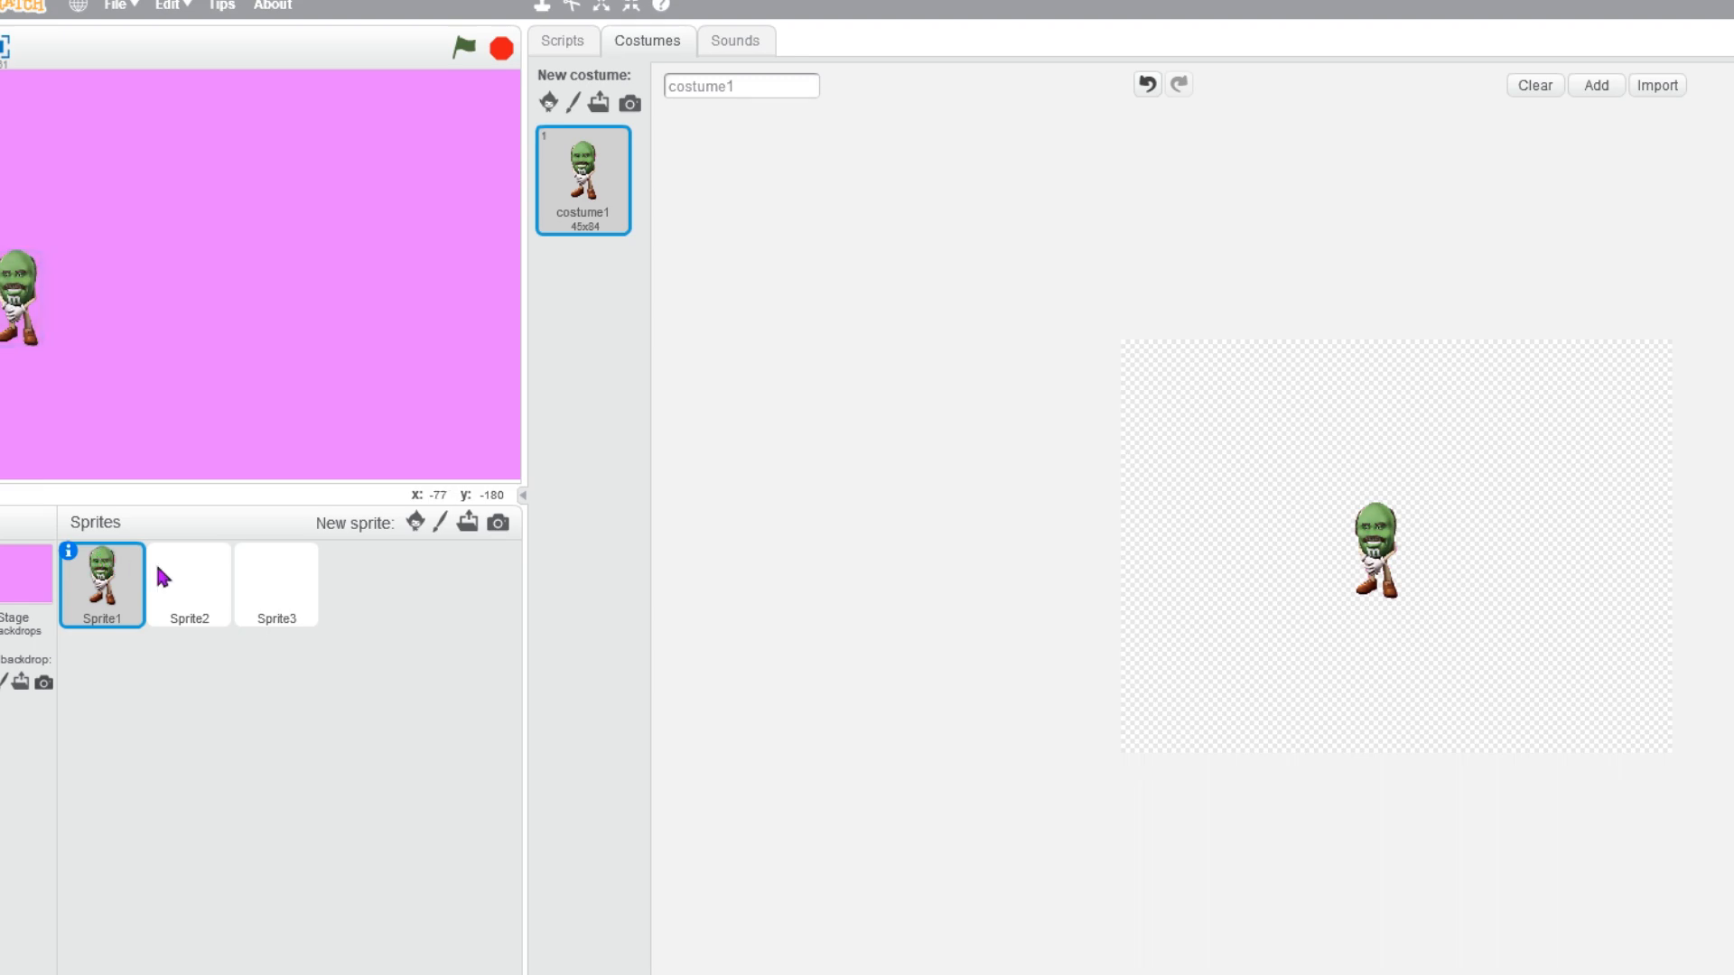
Give Sprite3 a shrunken mayonnaise jar costume, delete Sprite2 and return to the character.
{"action": "left_click", "coordinate": [188, 584]}
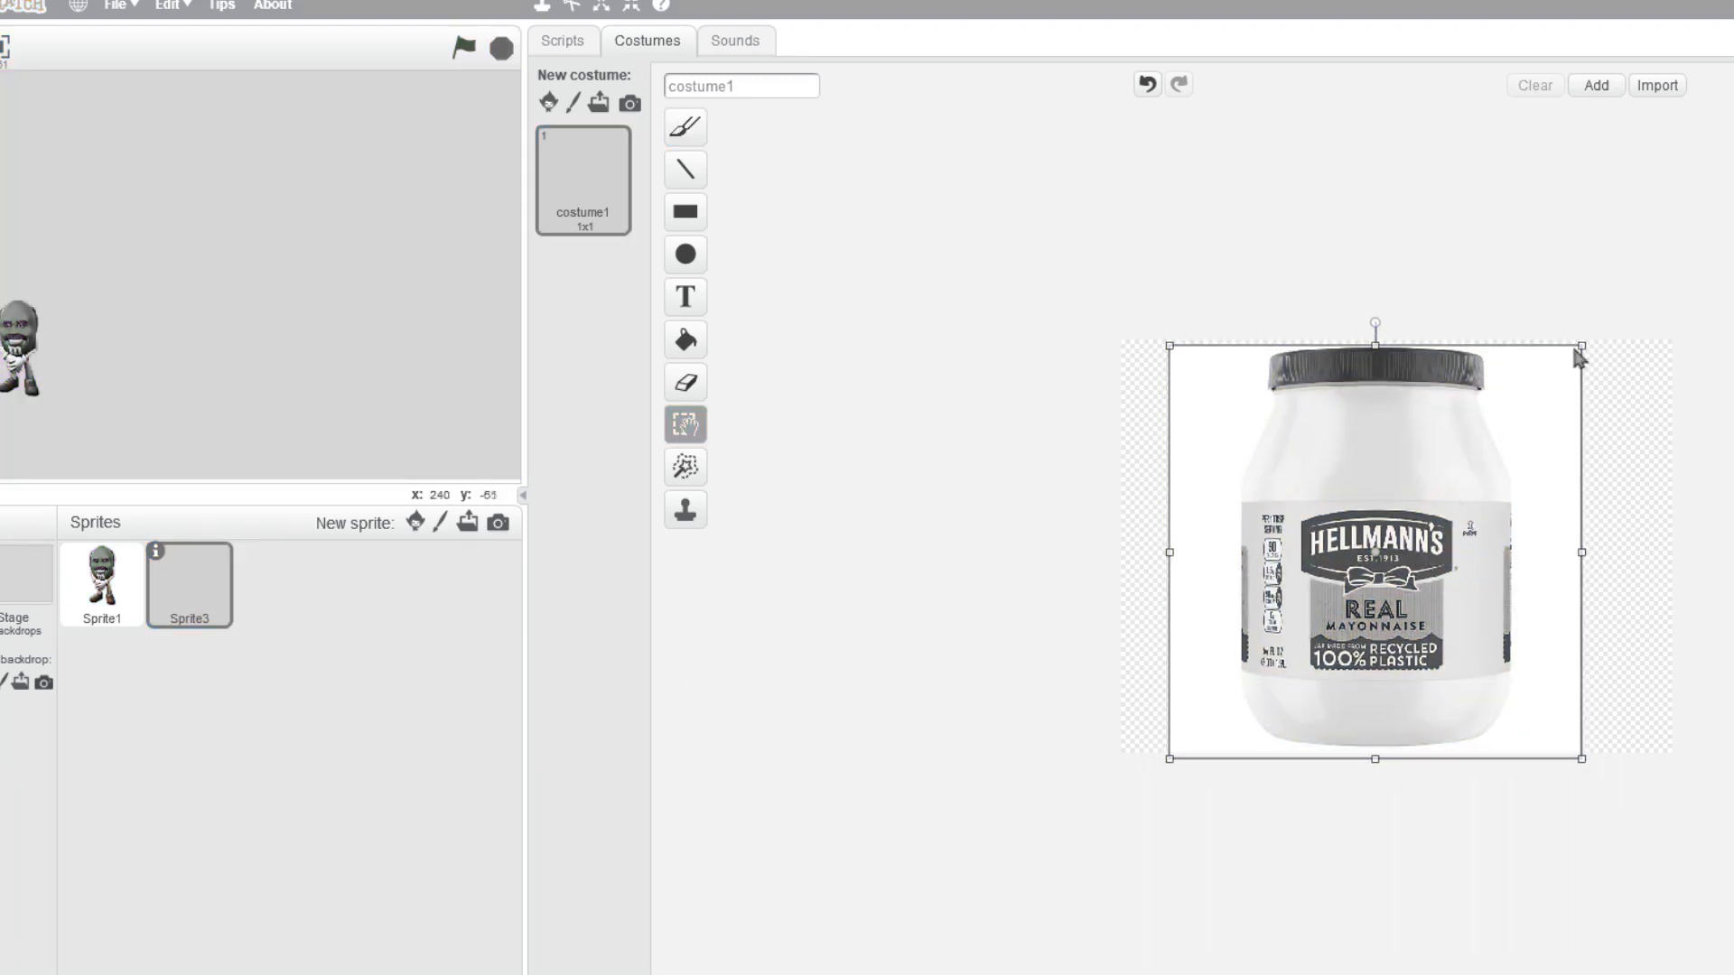
{"action": "left_click", "coordinate": [465, 47]}
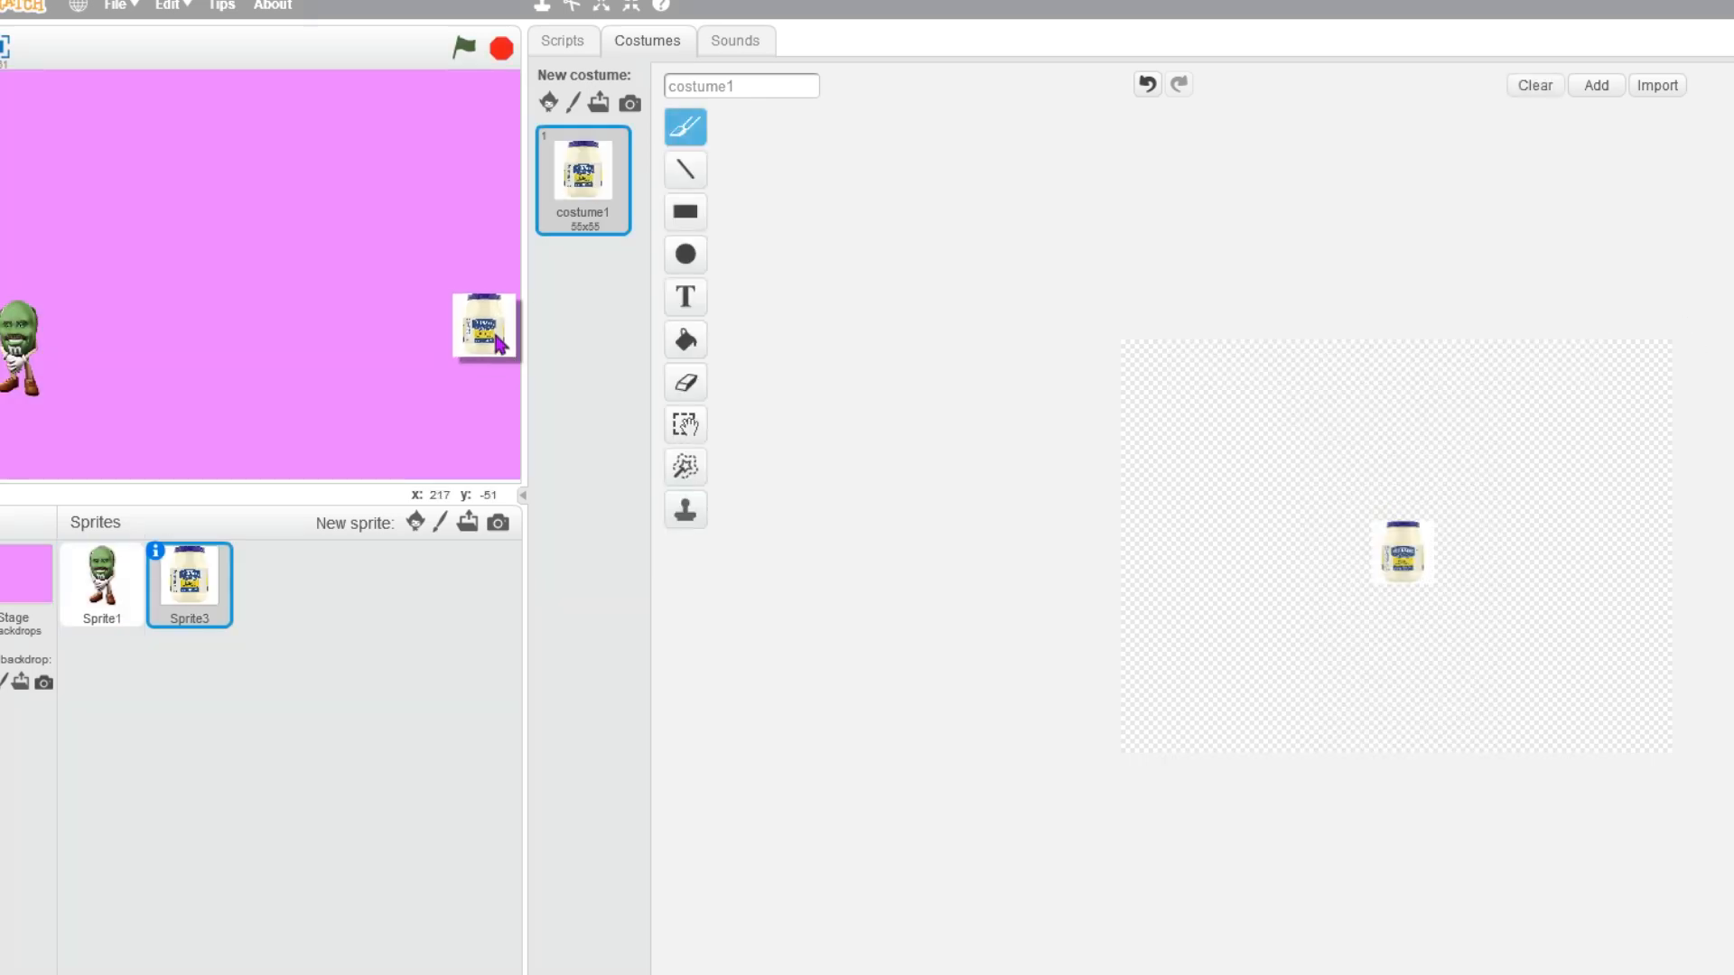
{"action": "left_click", "coordinate": [101, 584]}
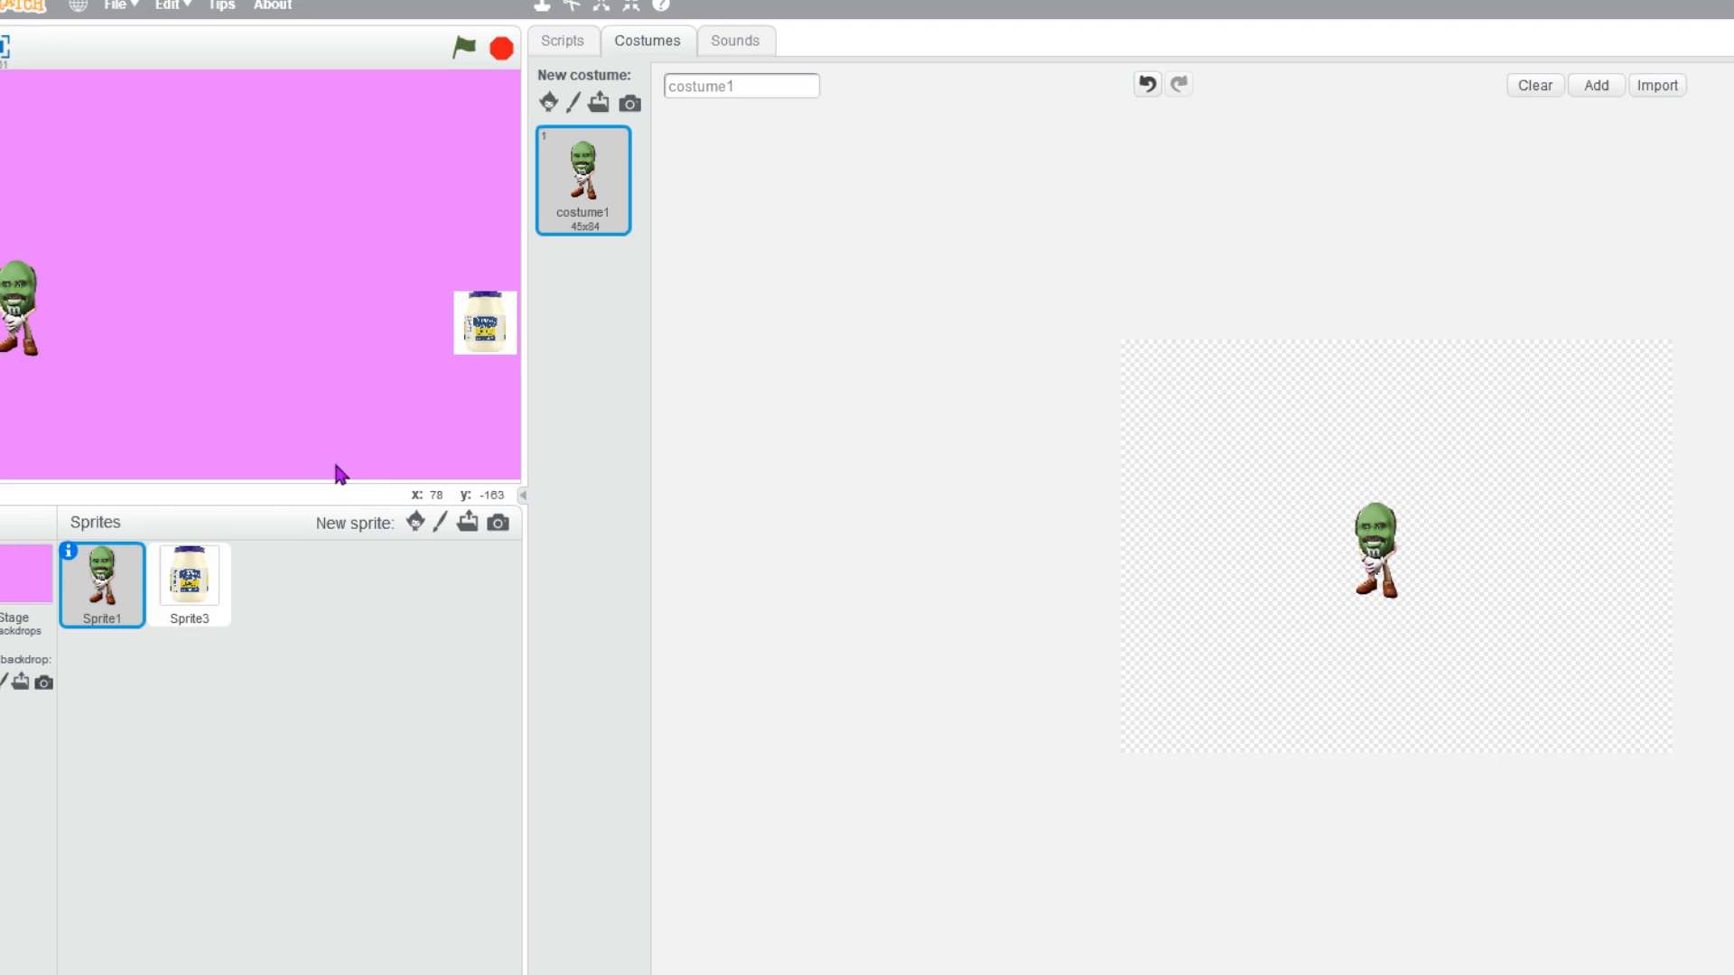
{"action": "mouse_move", "coordinate": [637, 215]}
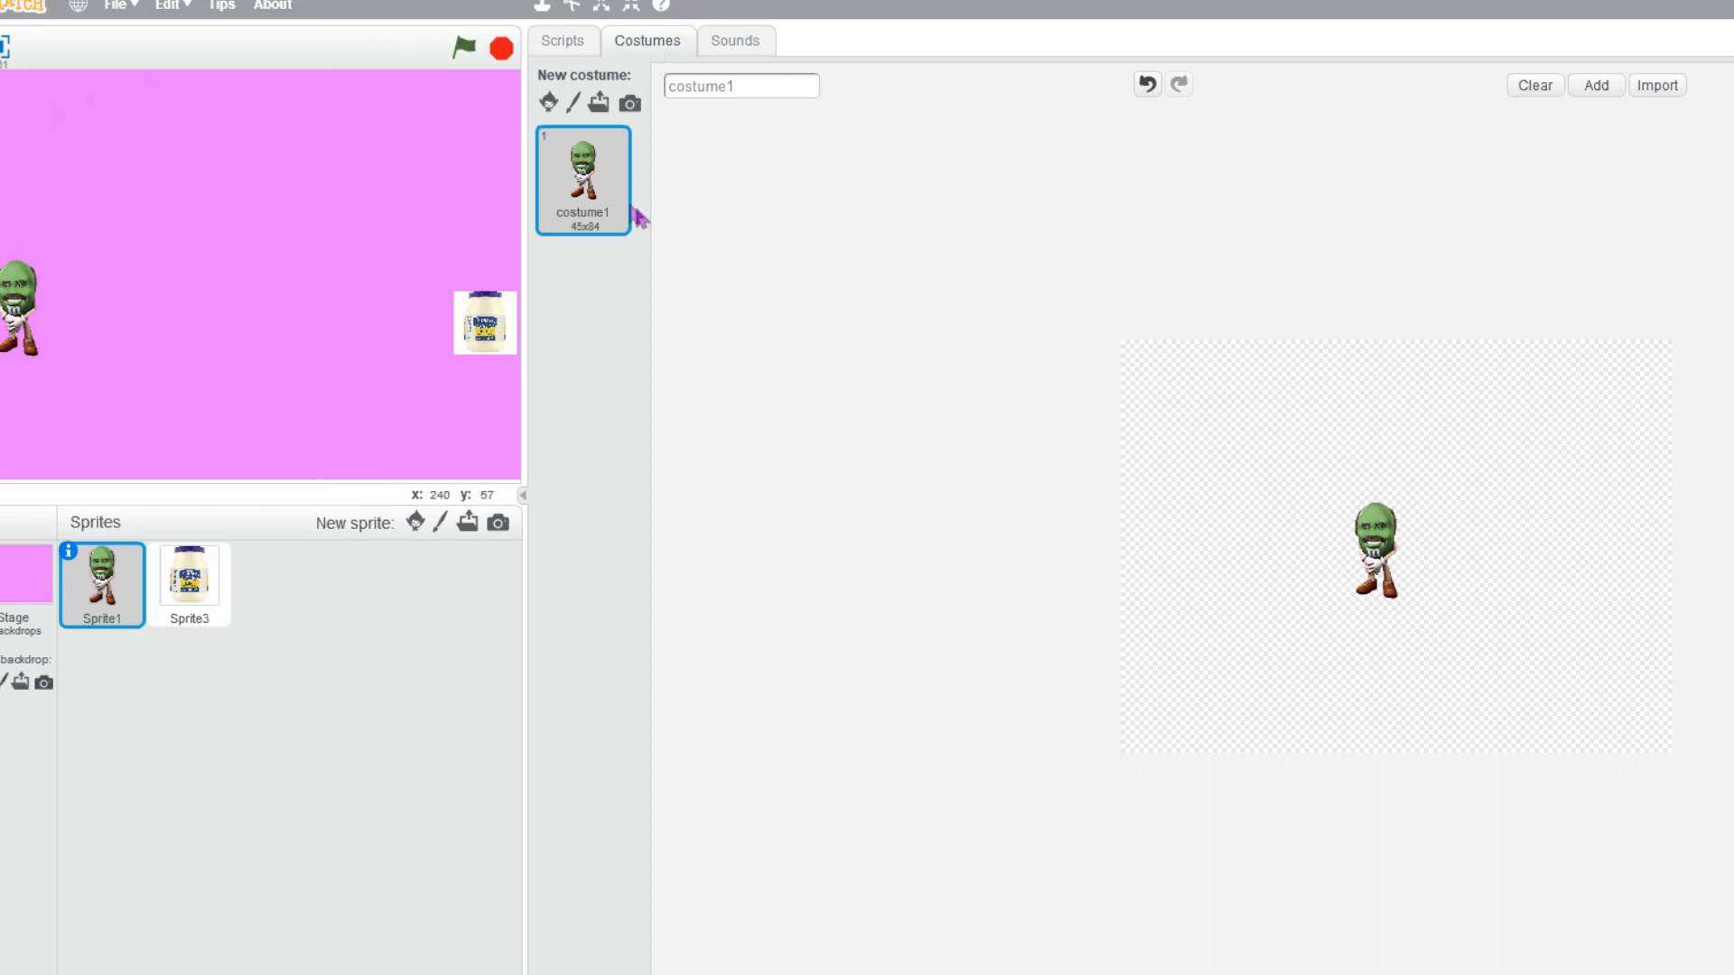
{"action": "left_click", "coordinate": [562, 42]}
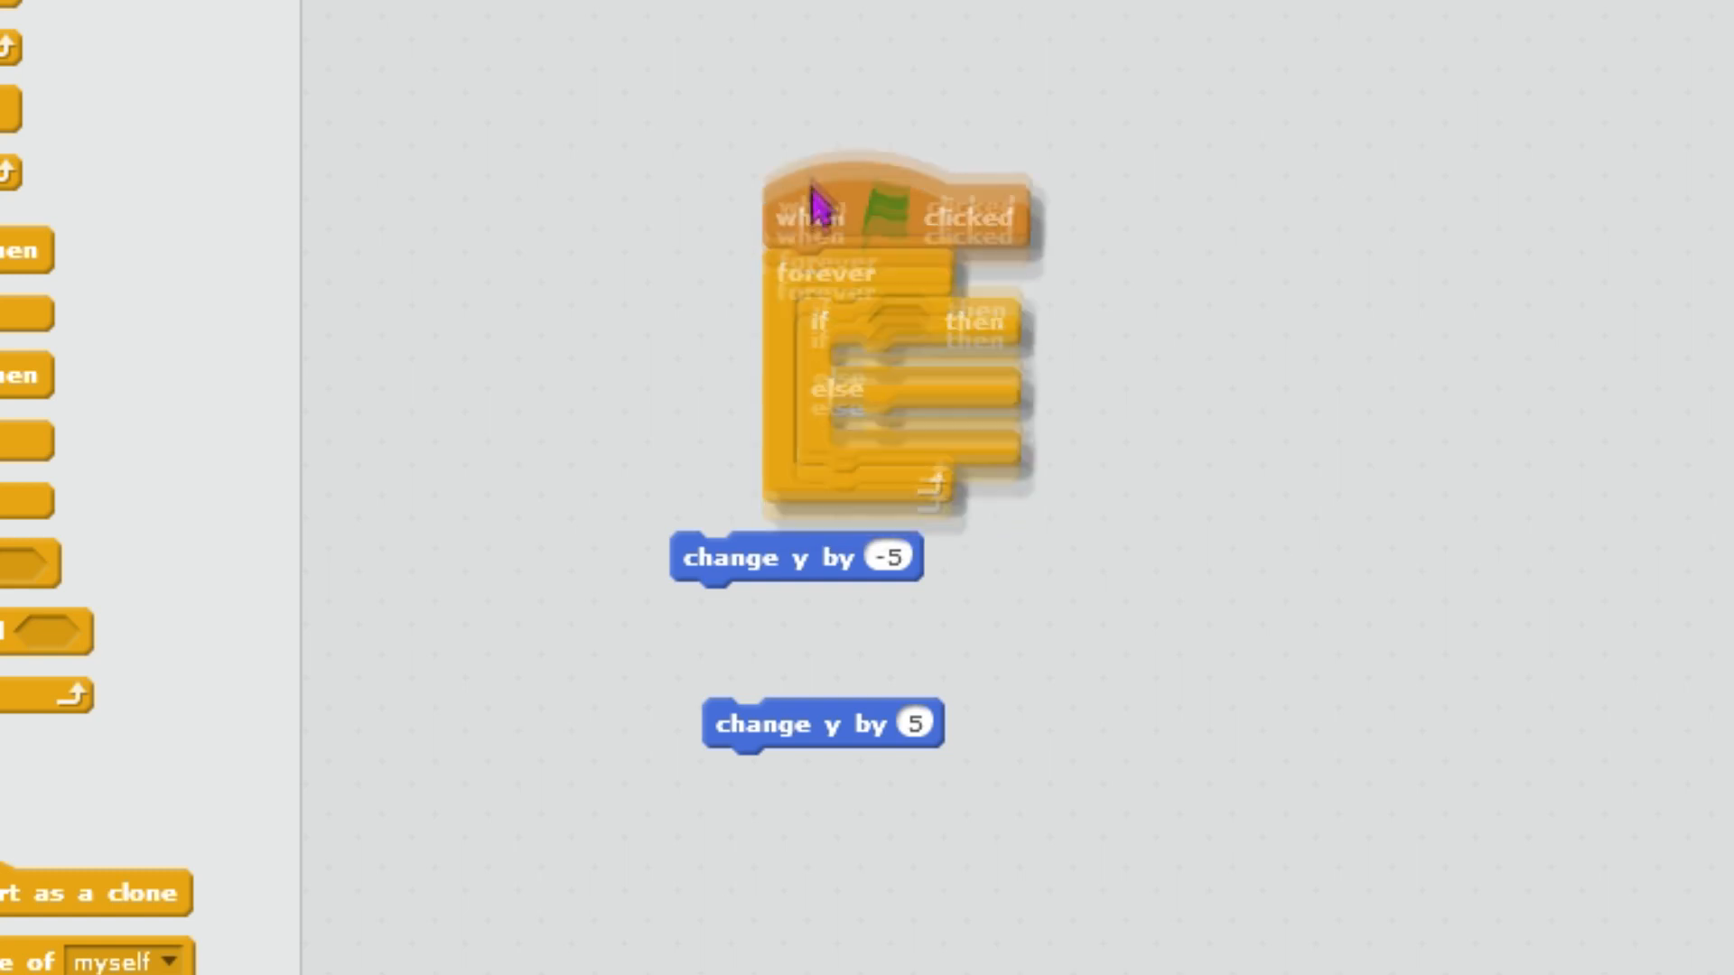
Snap change y blocks (5 for w, -5 for s) into the forever if-else movement script.
{"action": "left_click_drag", "start_coordinate": [793, 556], "coordinate": [939, 589]}
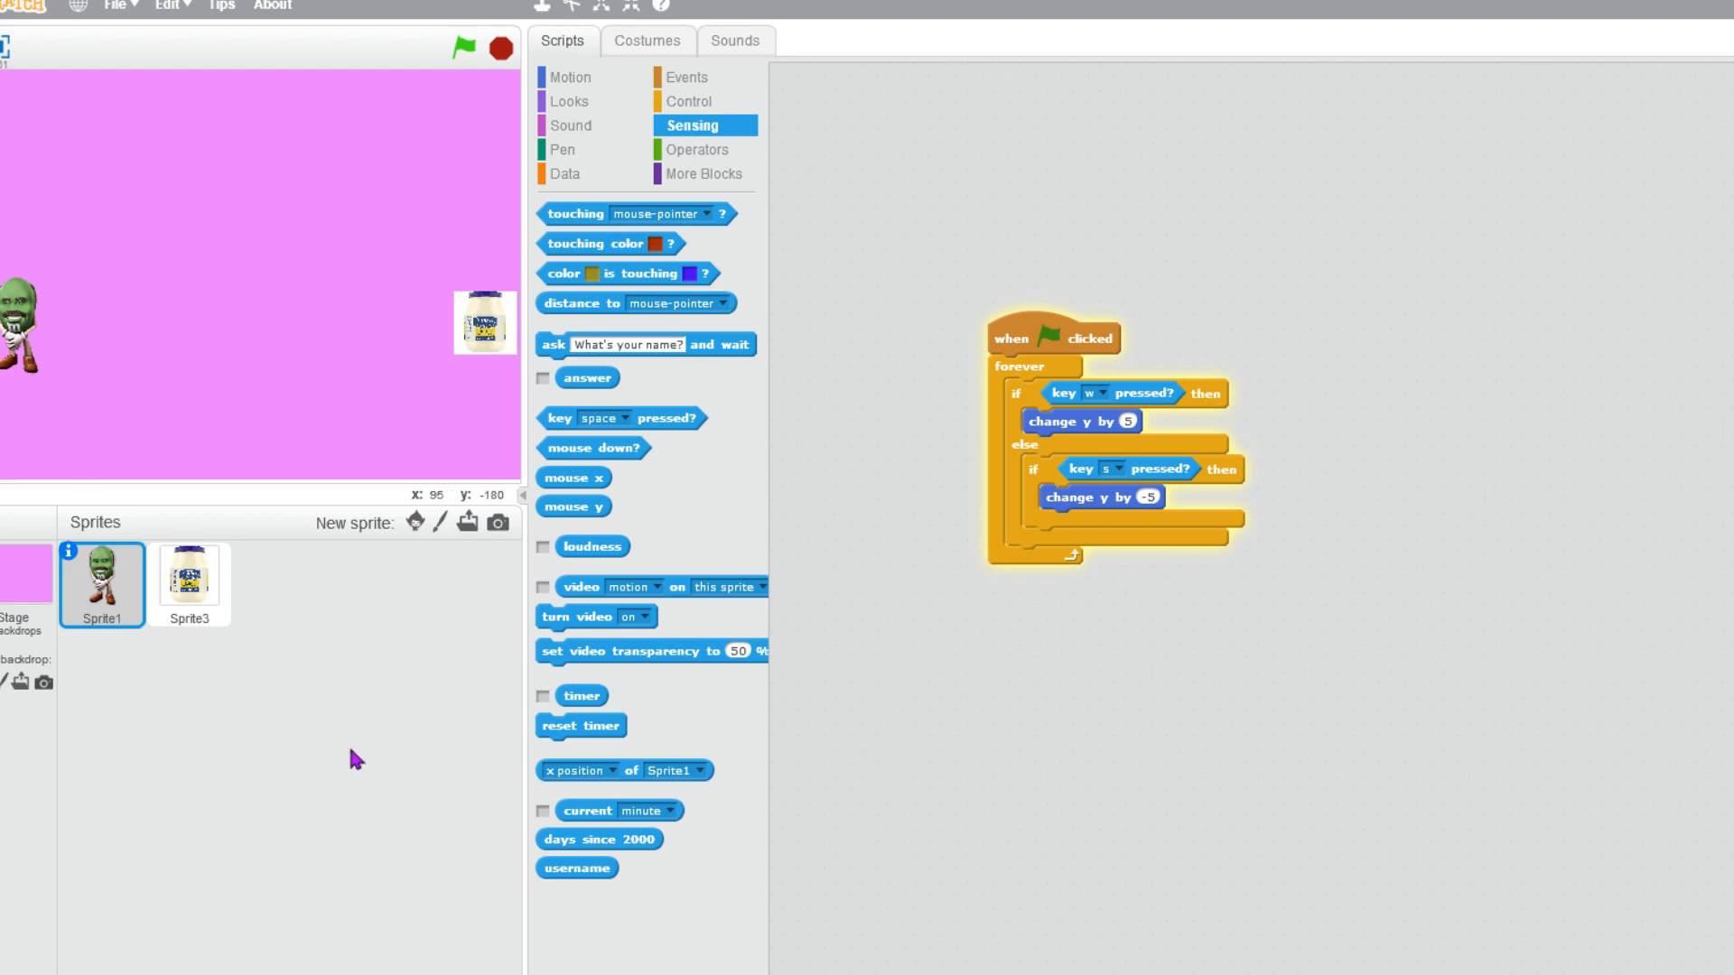
{"action": "mouse_move", "coordinate": [318, 742]}
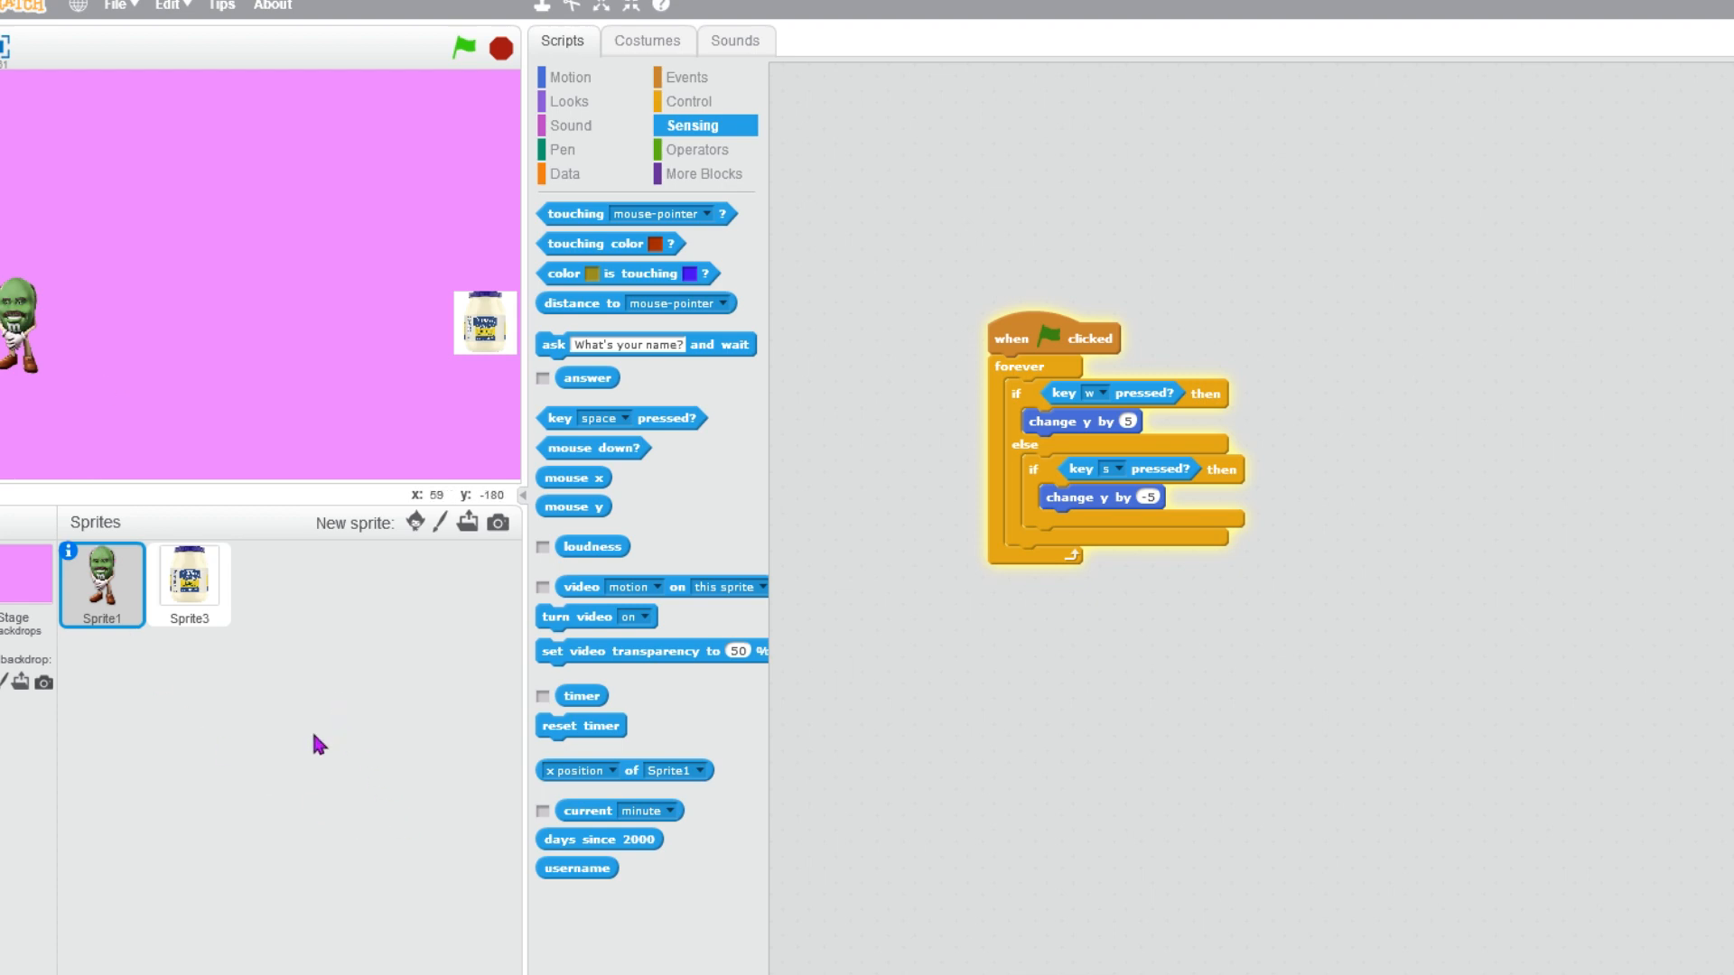
{"action": "mouse_move", "coordinate": [58, 307]}
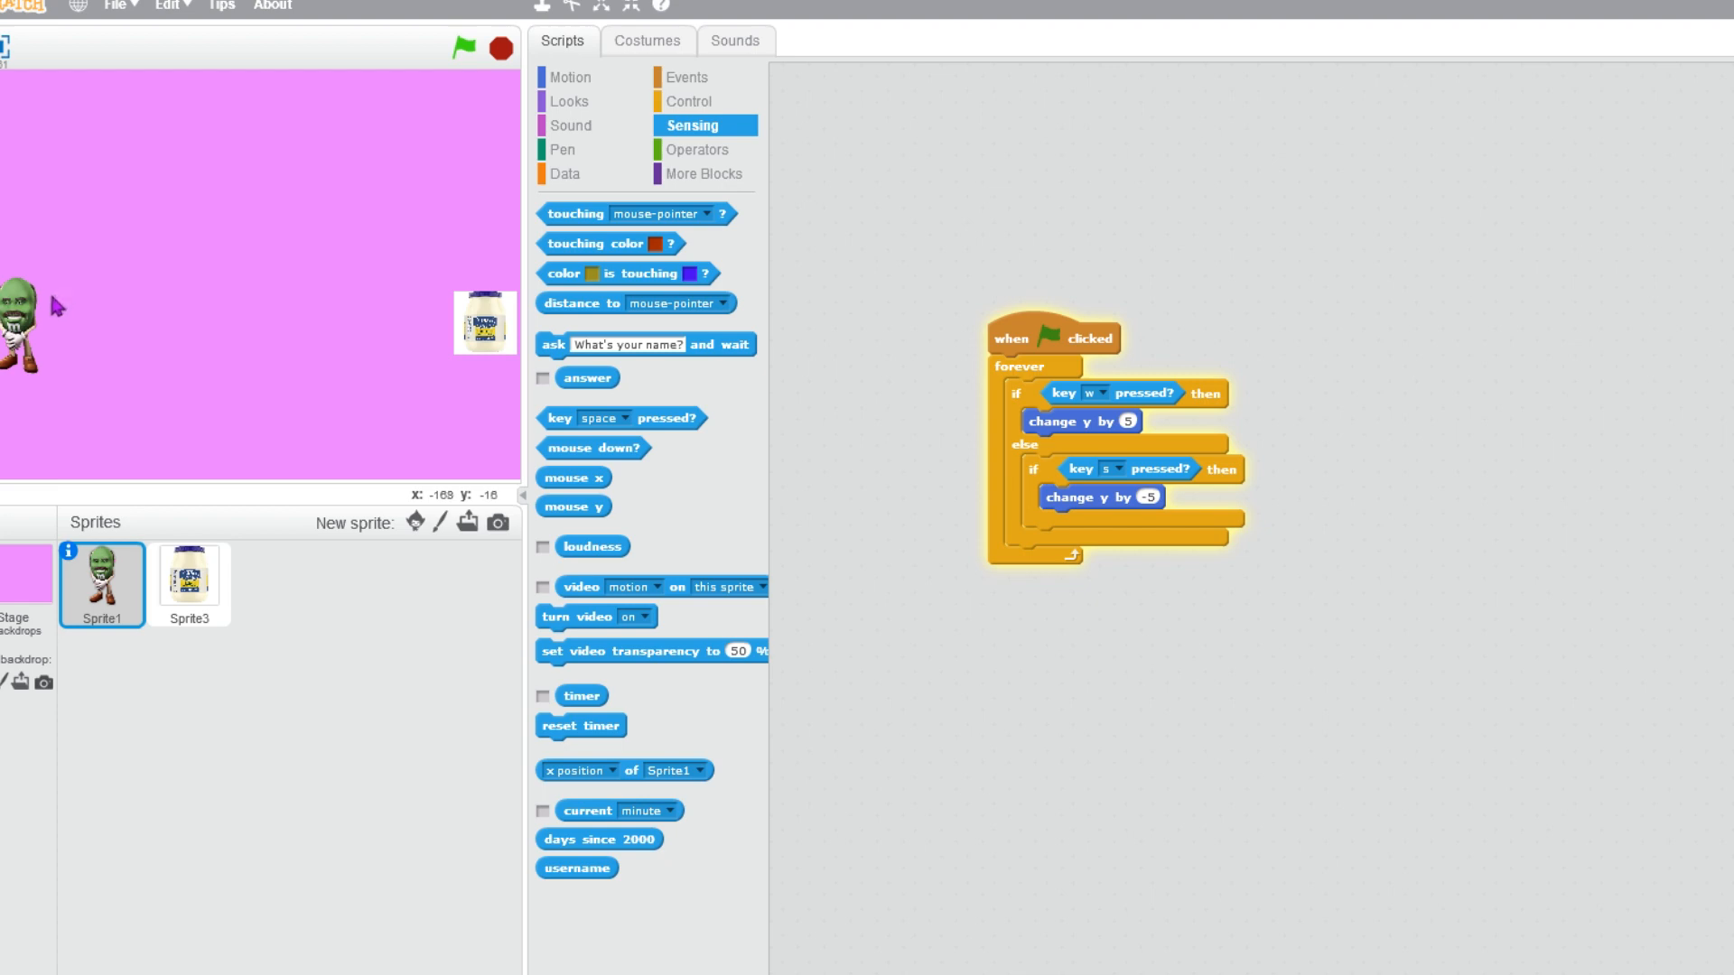
Build a green-flag forever if script whose touching check targets Sprite3.
{"action": "left_click", "coordinate": [688, 101]}
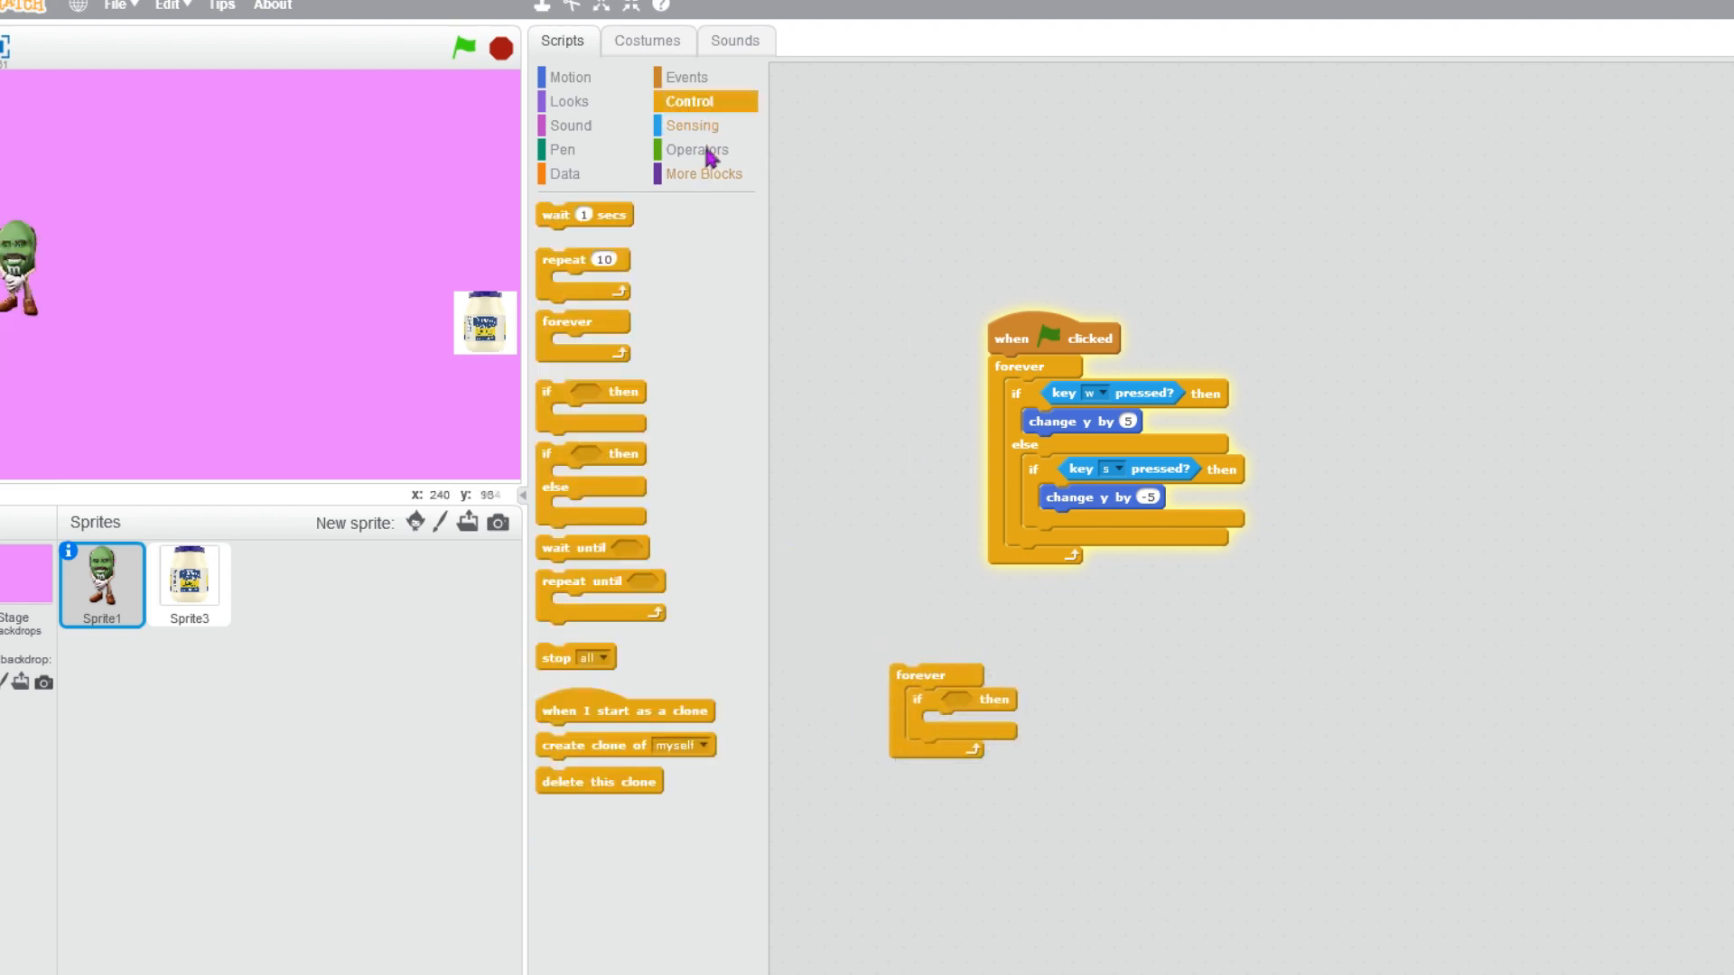
{"action": "left_click", "coordinate": [569, 75]}
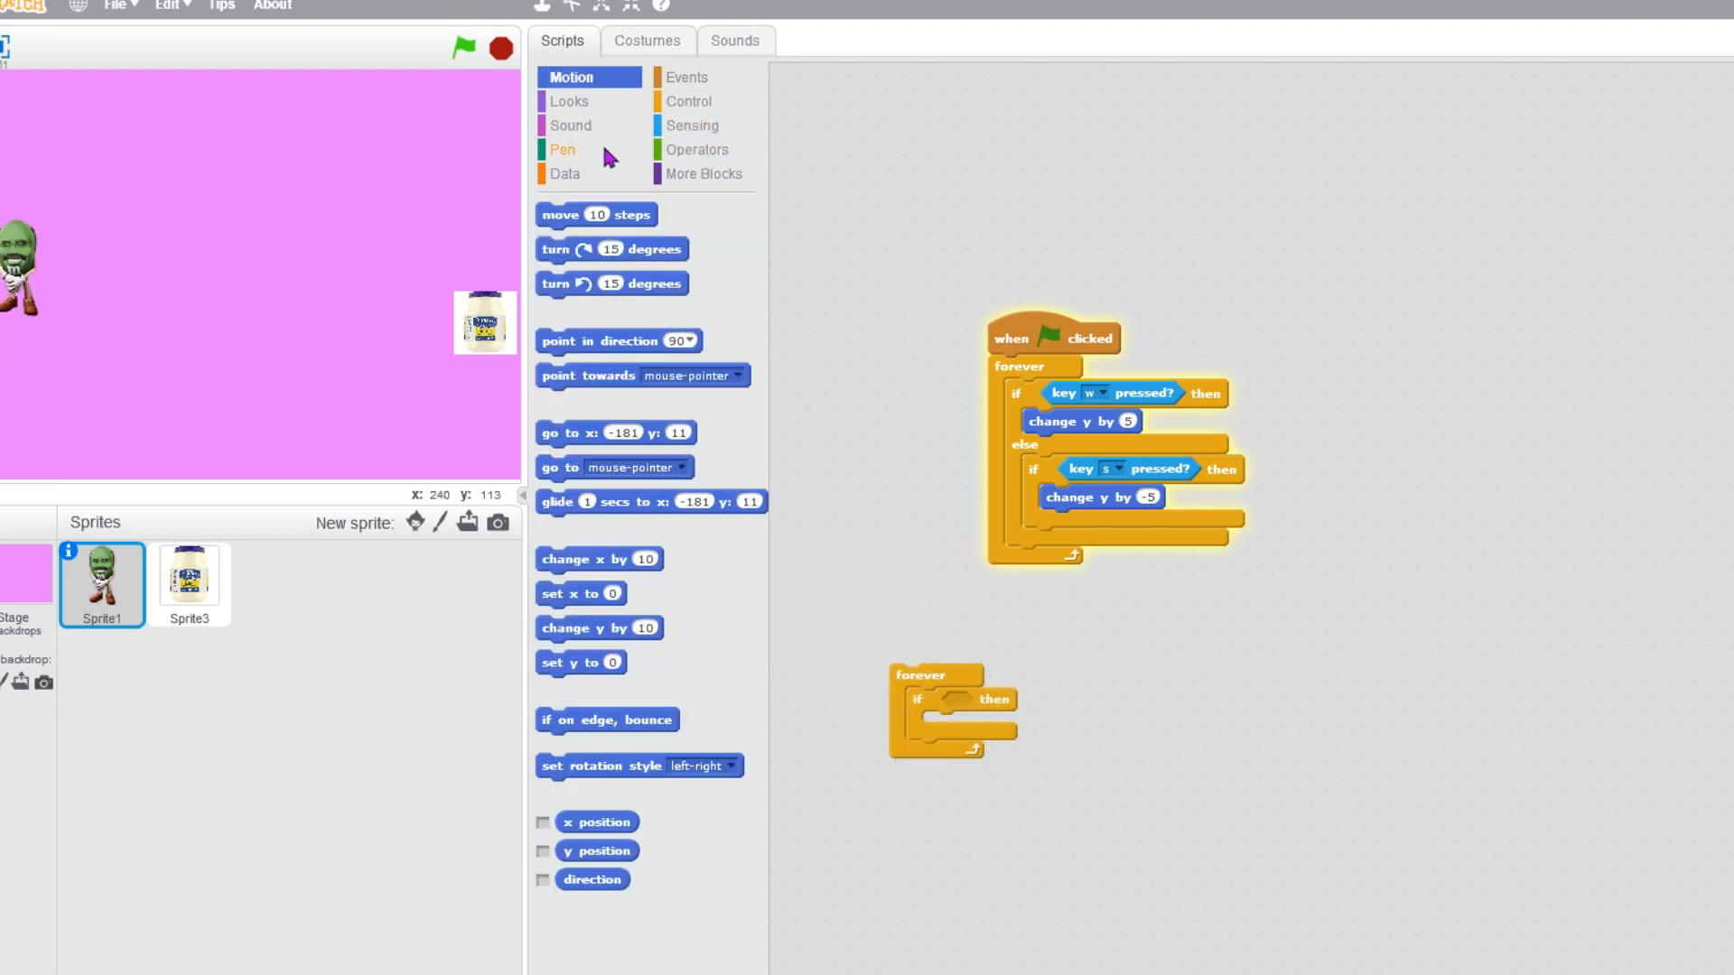
{"action": "left_click", "coordinate": [692, 125]}
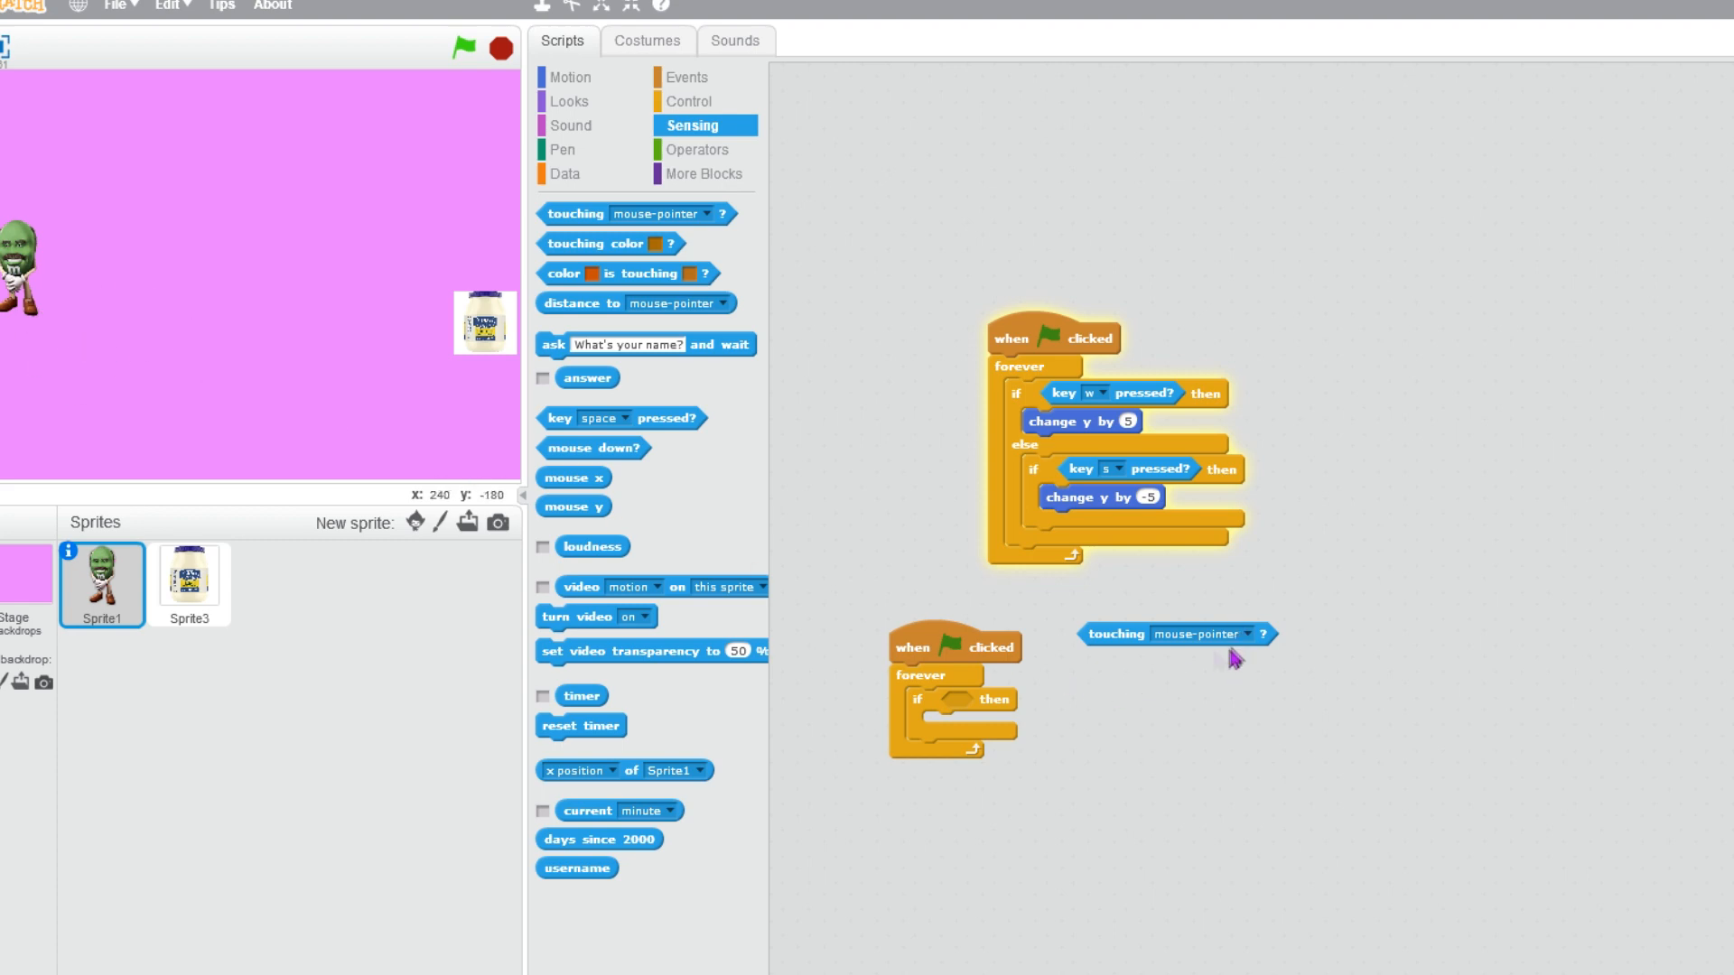
{"action": "left_click", "coordinate": [1248, 634]}
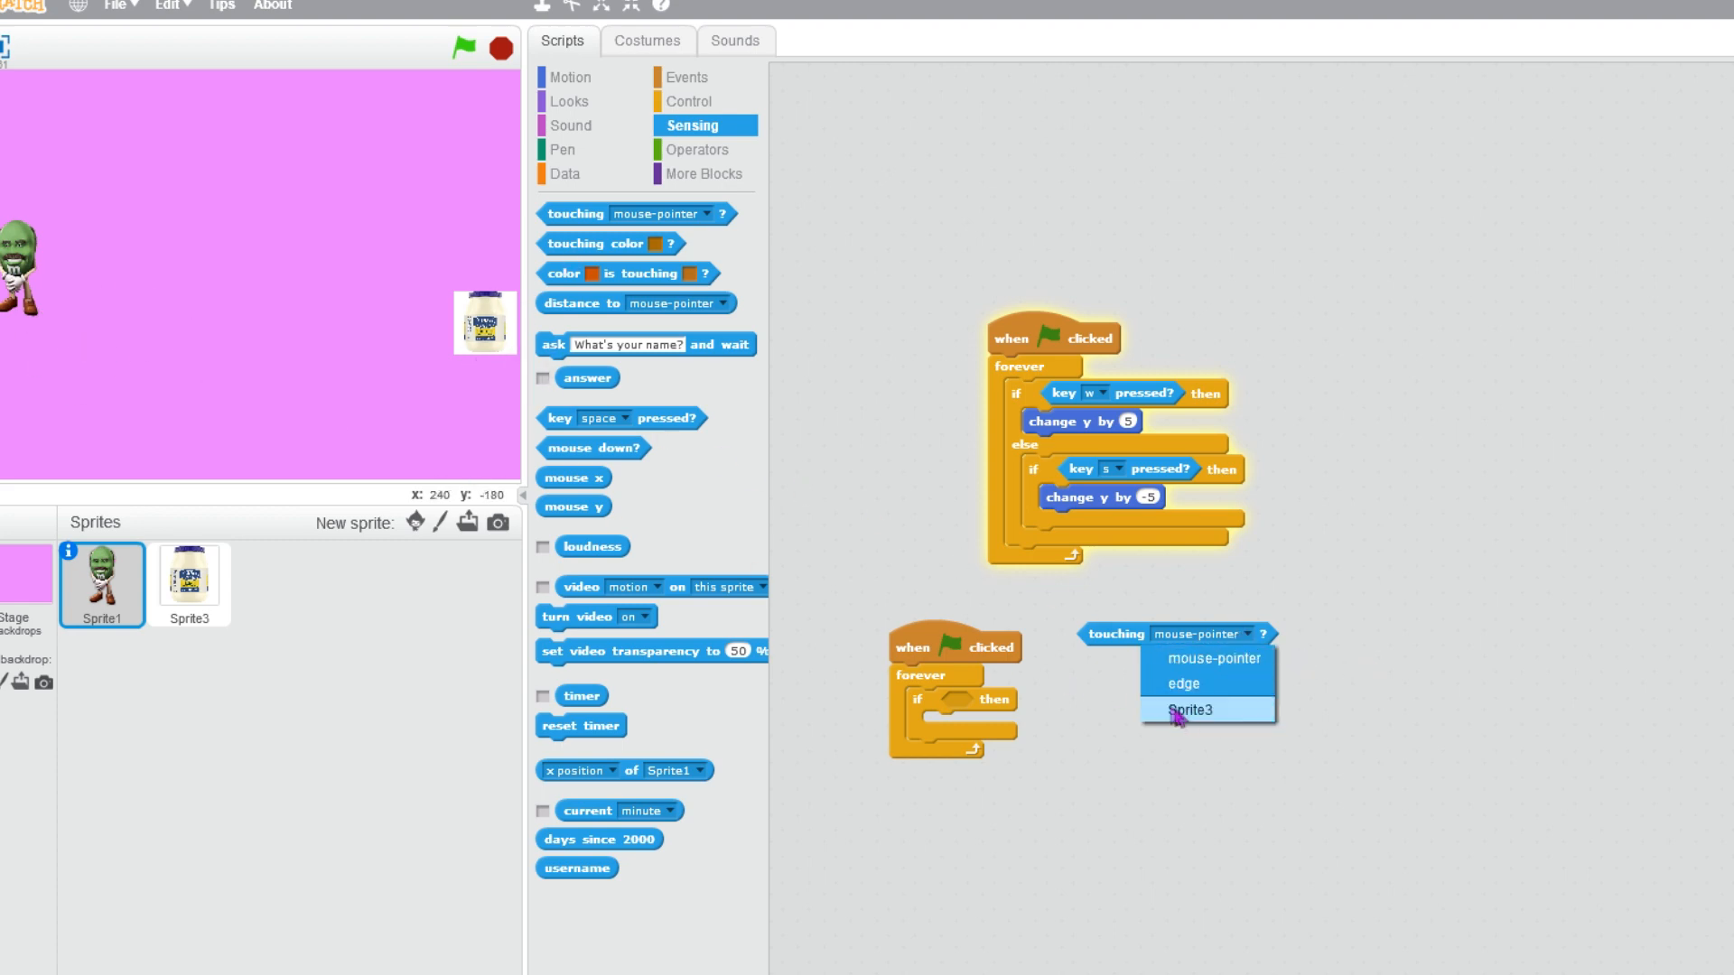
{"action": "left_click", "coordinate": [1190, 710]}
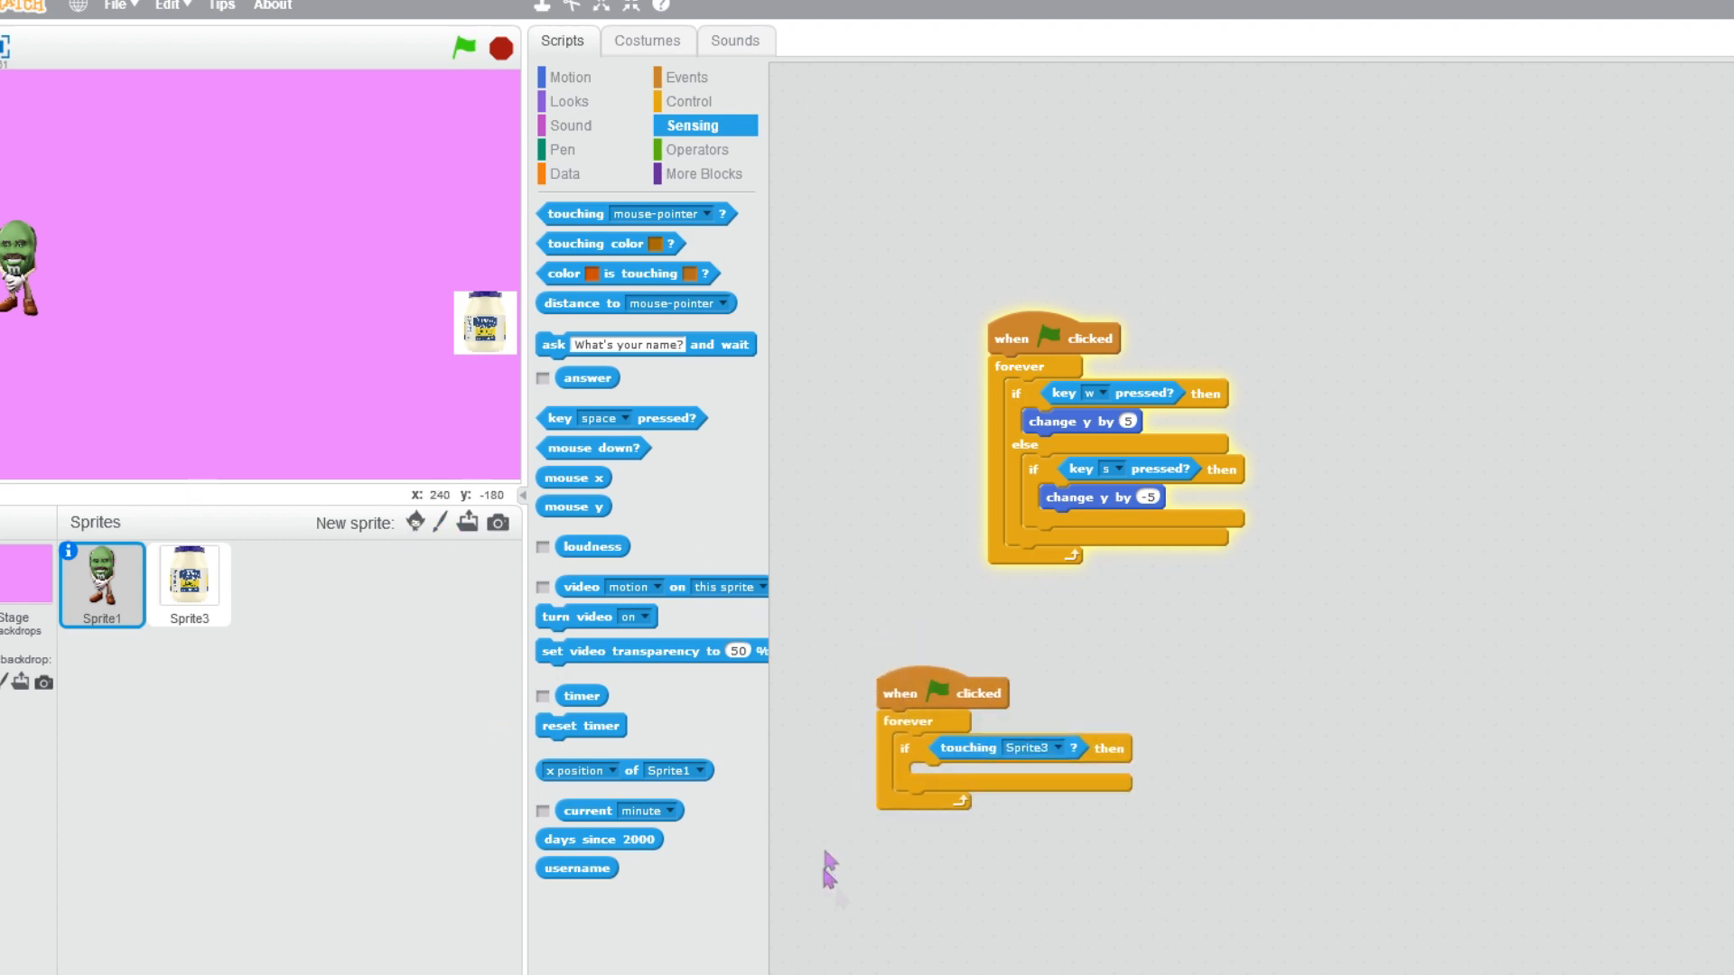
{"action": "mouse_move", "coordinate": [934, 807]}
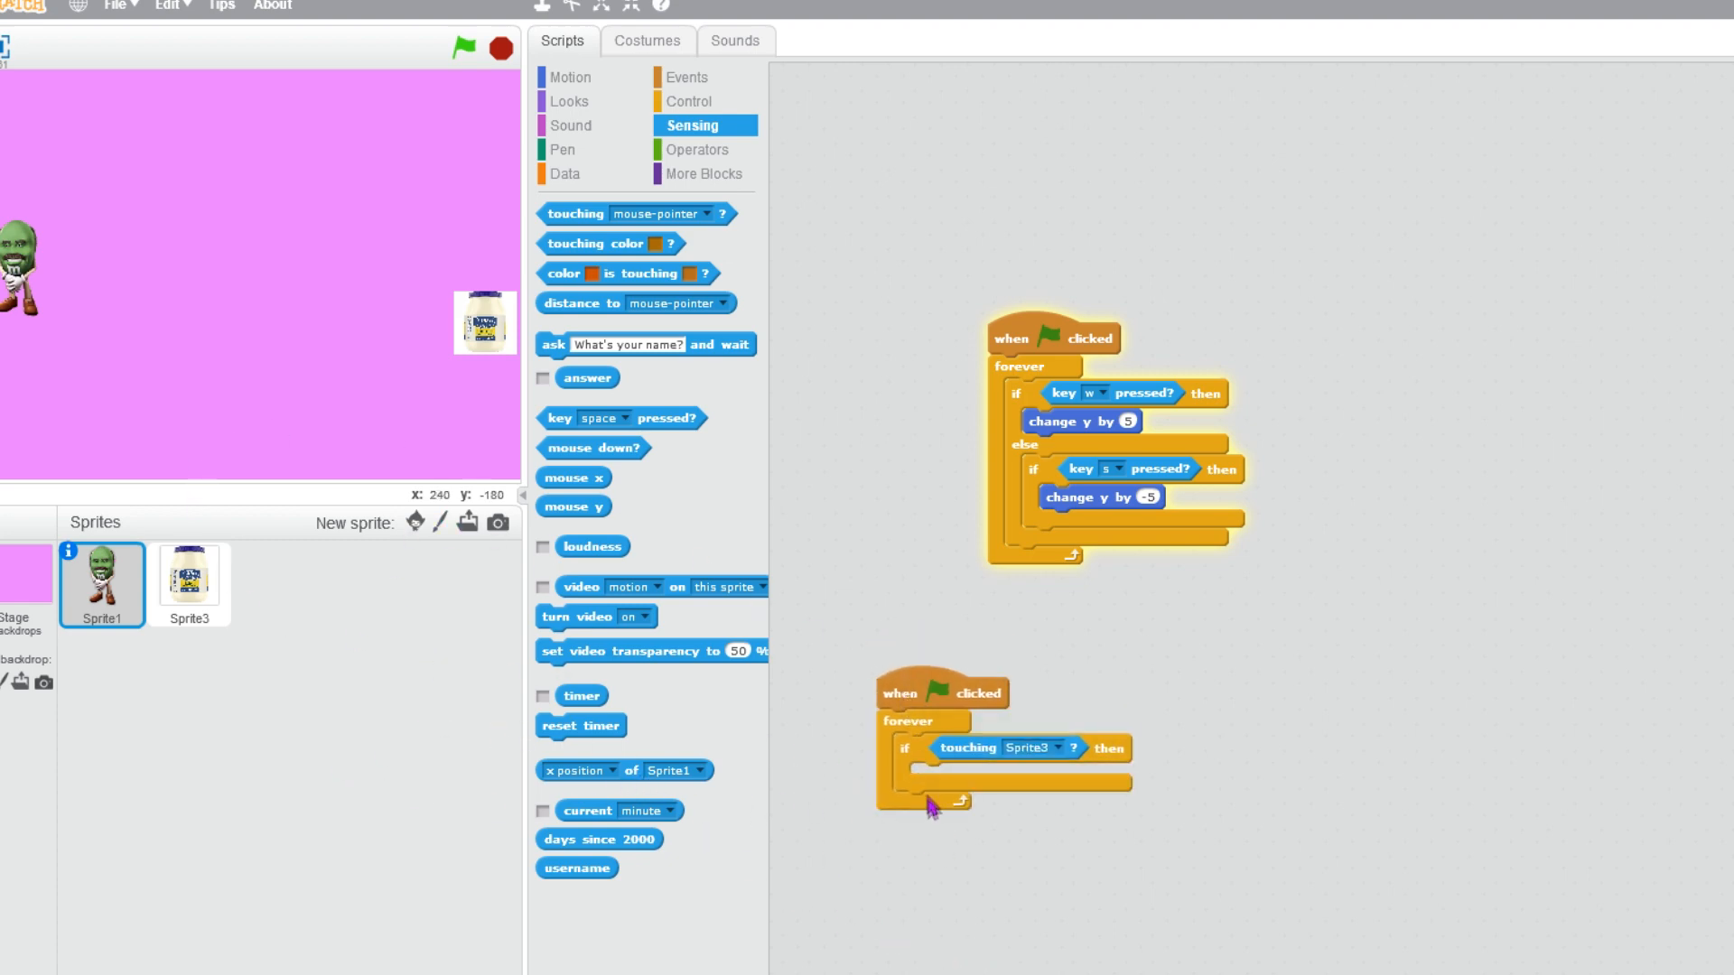
{"action": "left_click", "coordinate": [189, 583]}
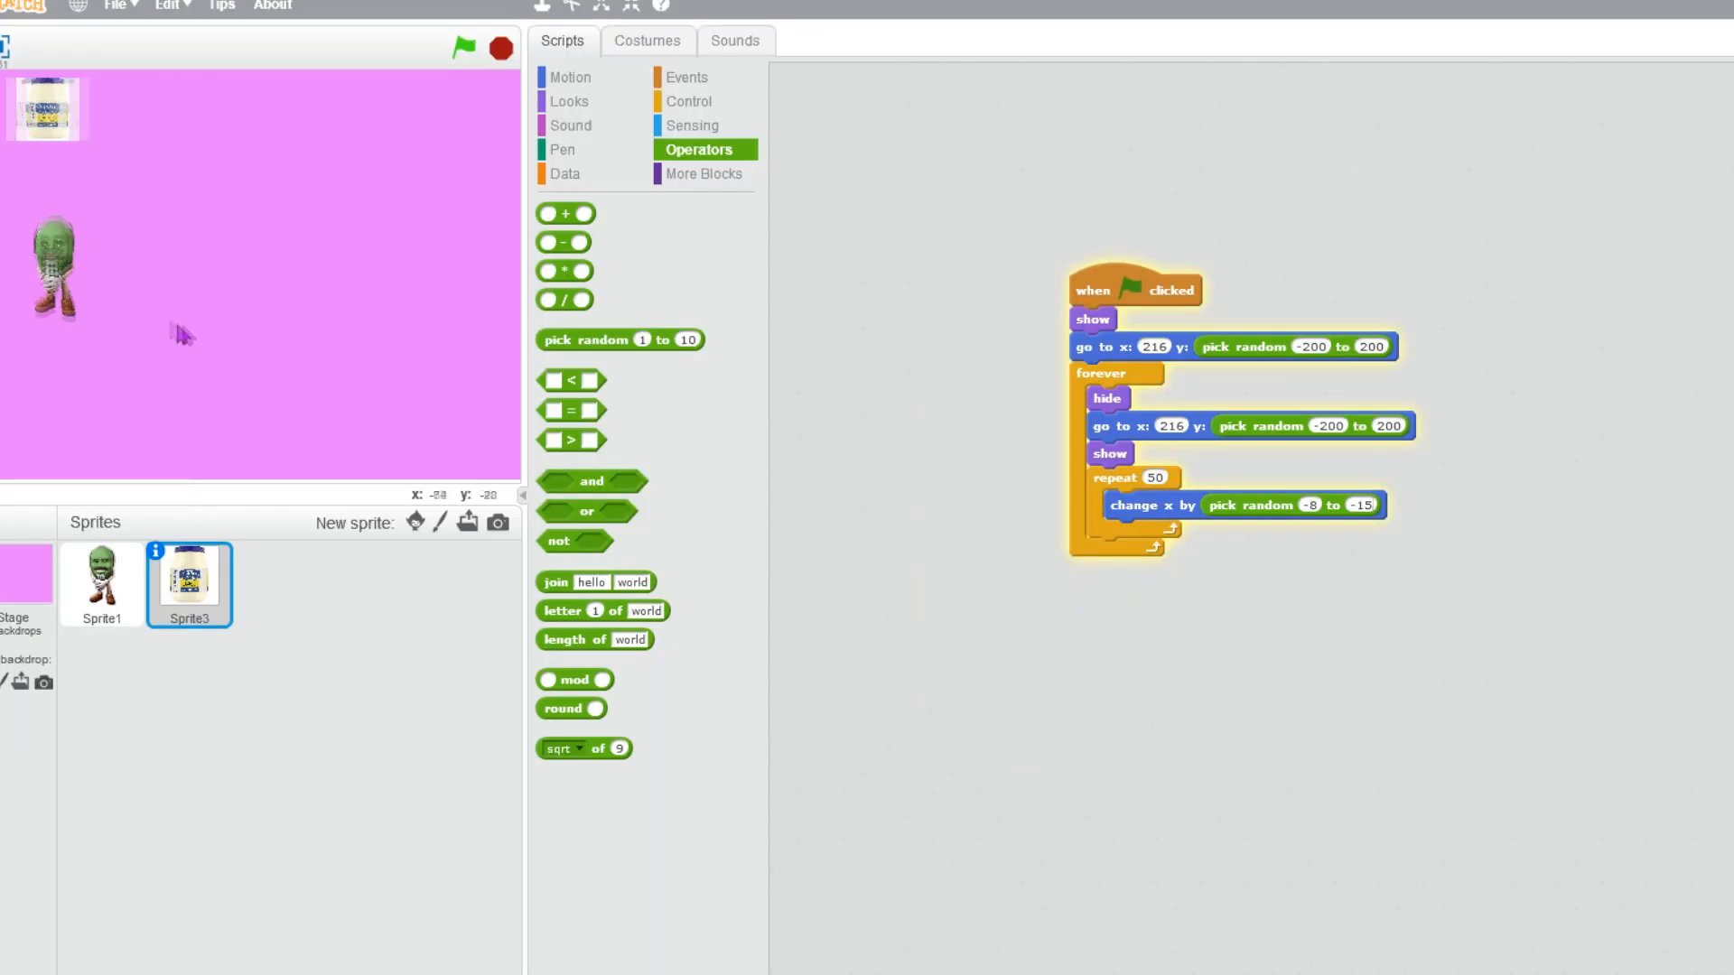
Duplicate the mayonnaise jar sprite and select the new Sprite2 copy.
{"action": "left_click", "coordinate": [464, 47]}
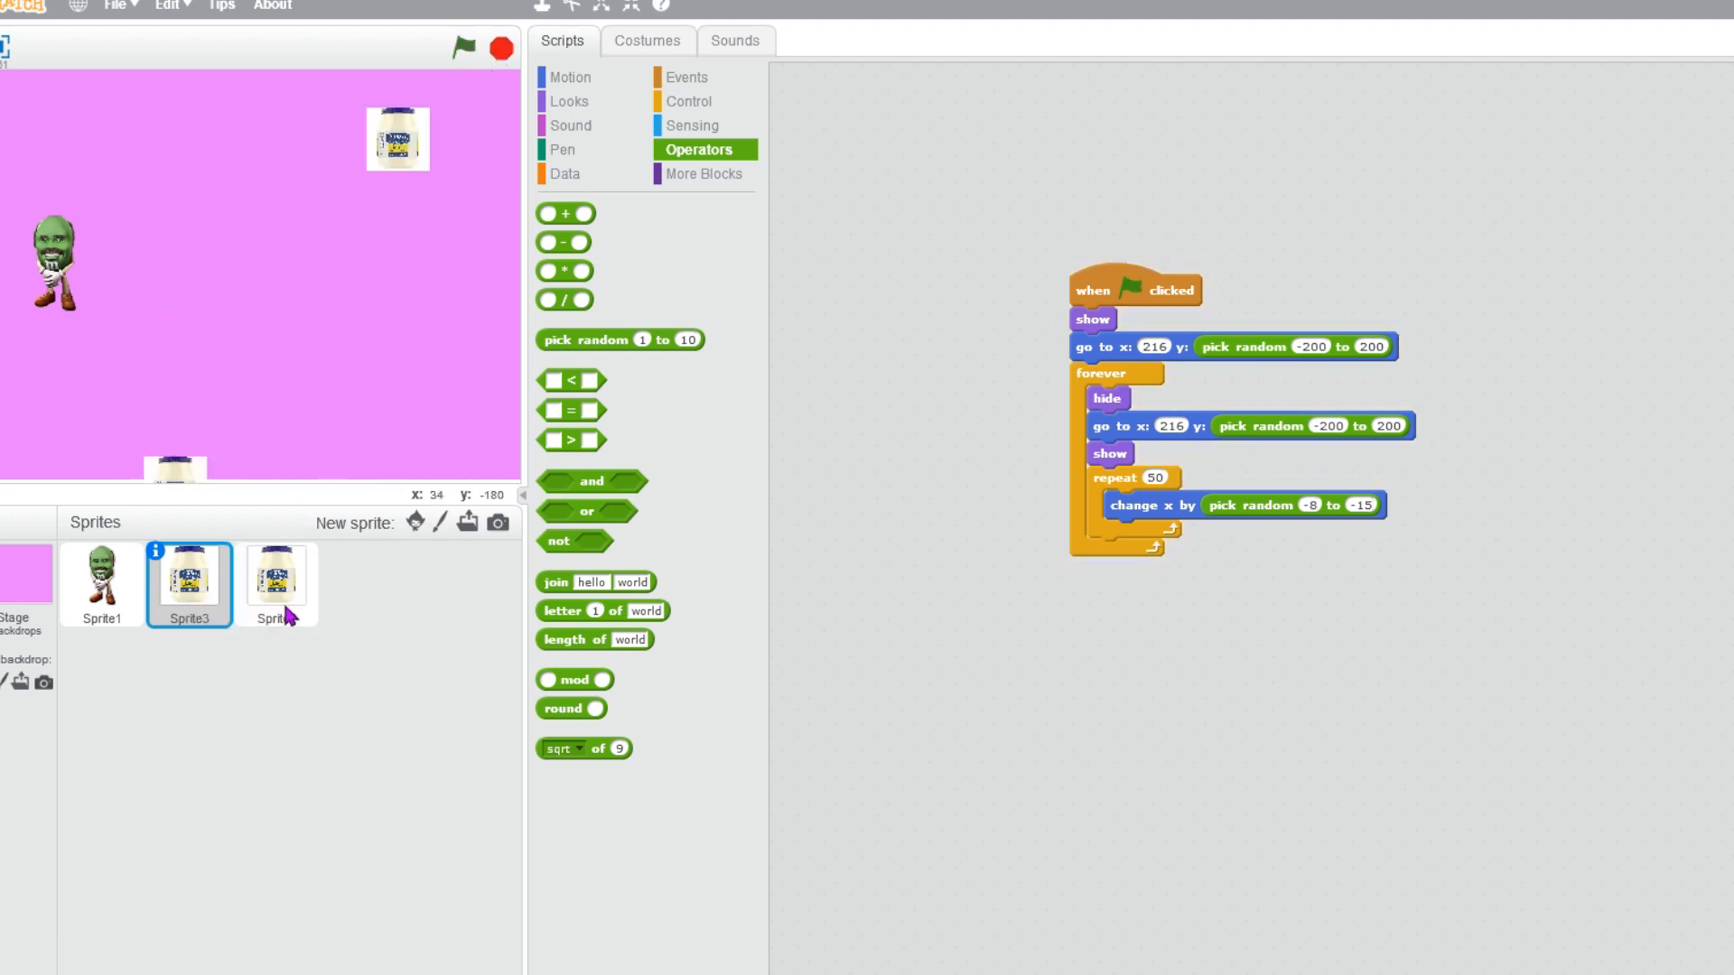
{"action": "left_click", "coordinate": [276, 584]}
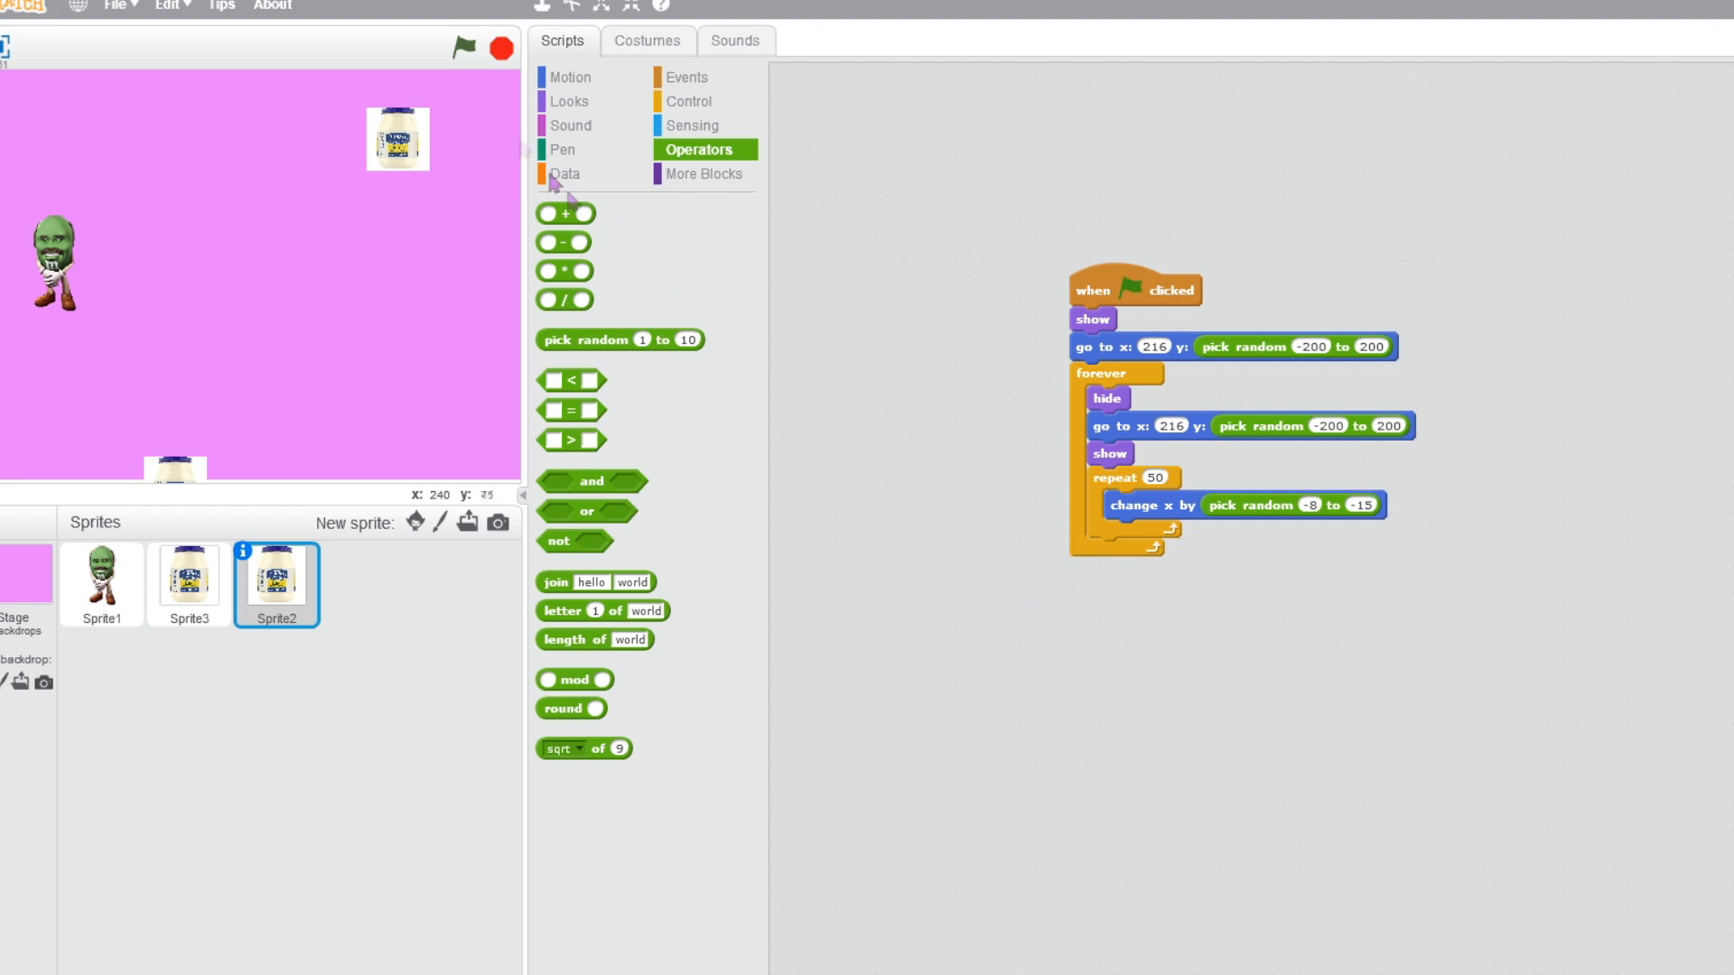
{"action": "left_click", "coordinate": [461, 47]}
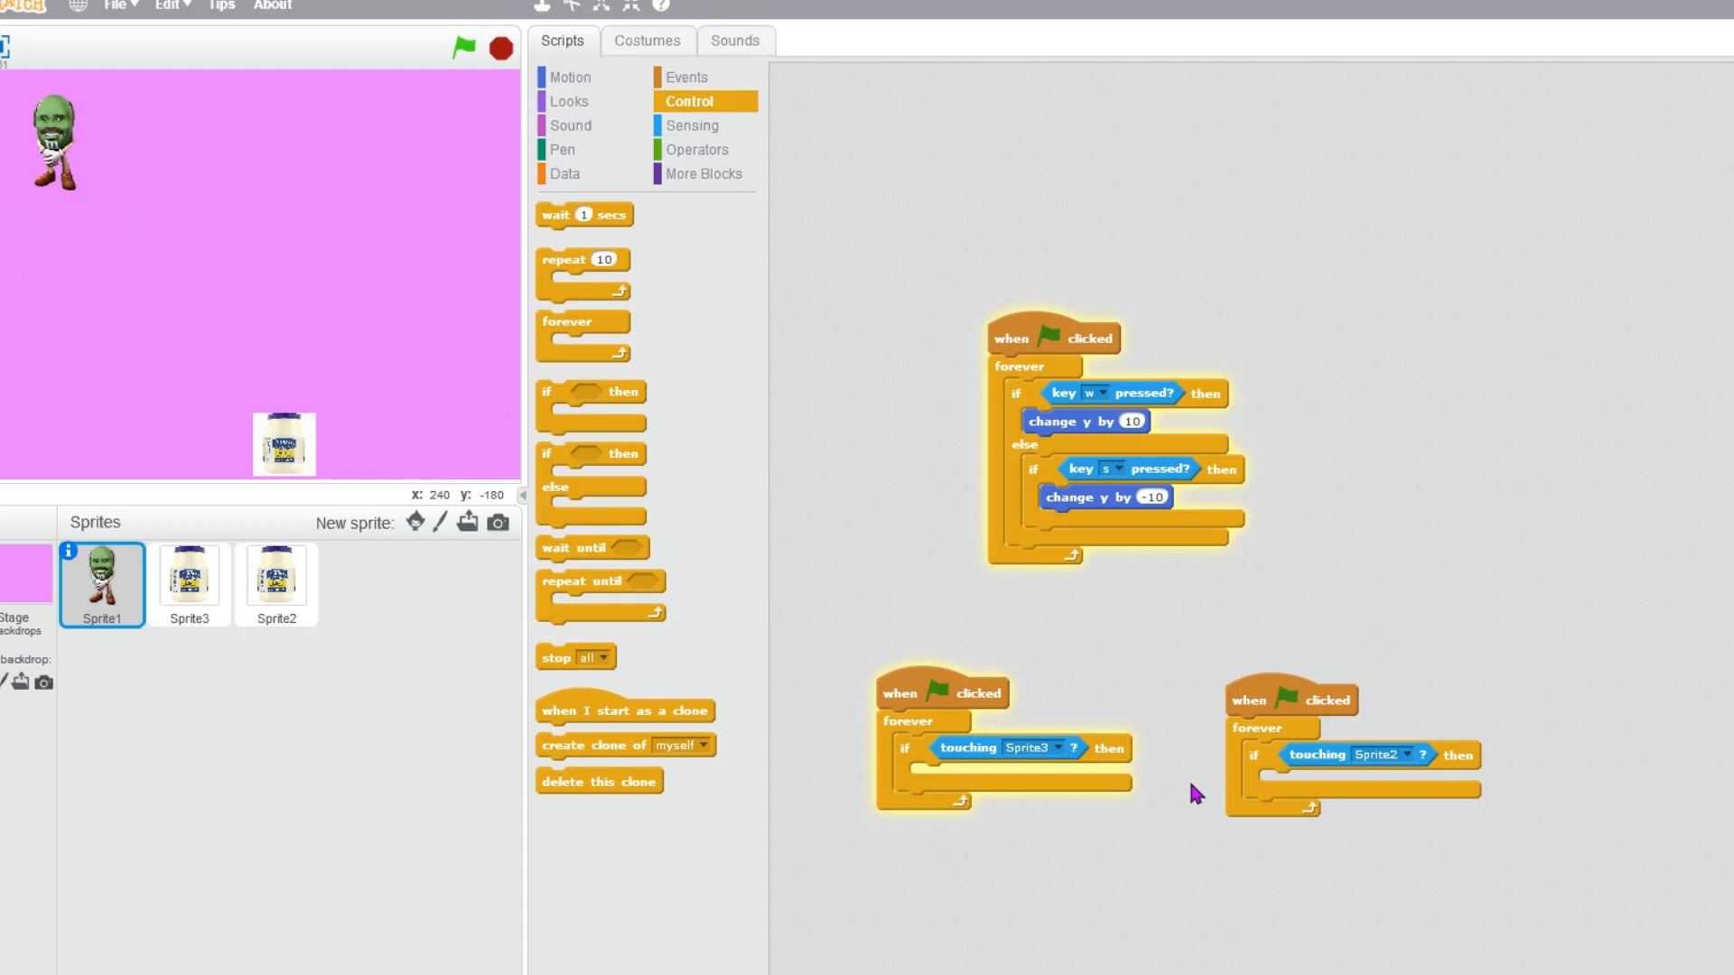
Make a recursive custom block named CRASH placed in both touching checks.
{"action": "left_click", "coordinate": [464, 47]}
{"action": "type", "text": "GAME"}
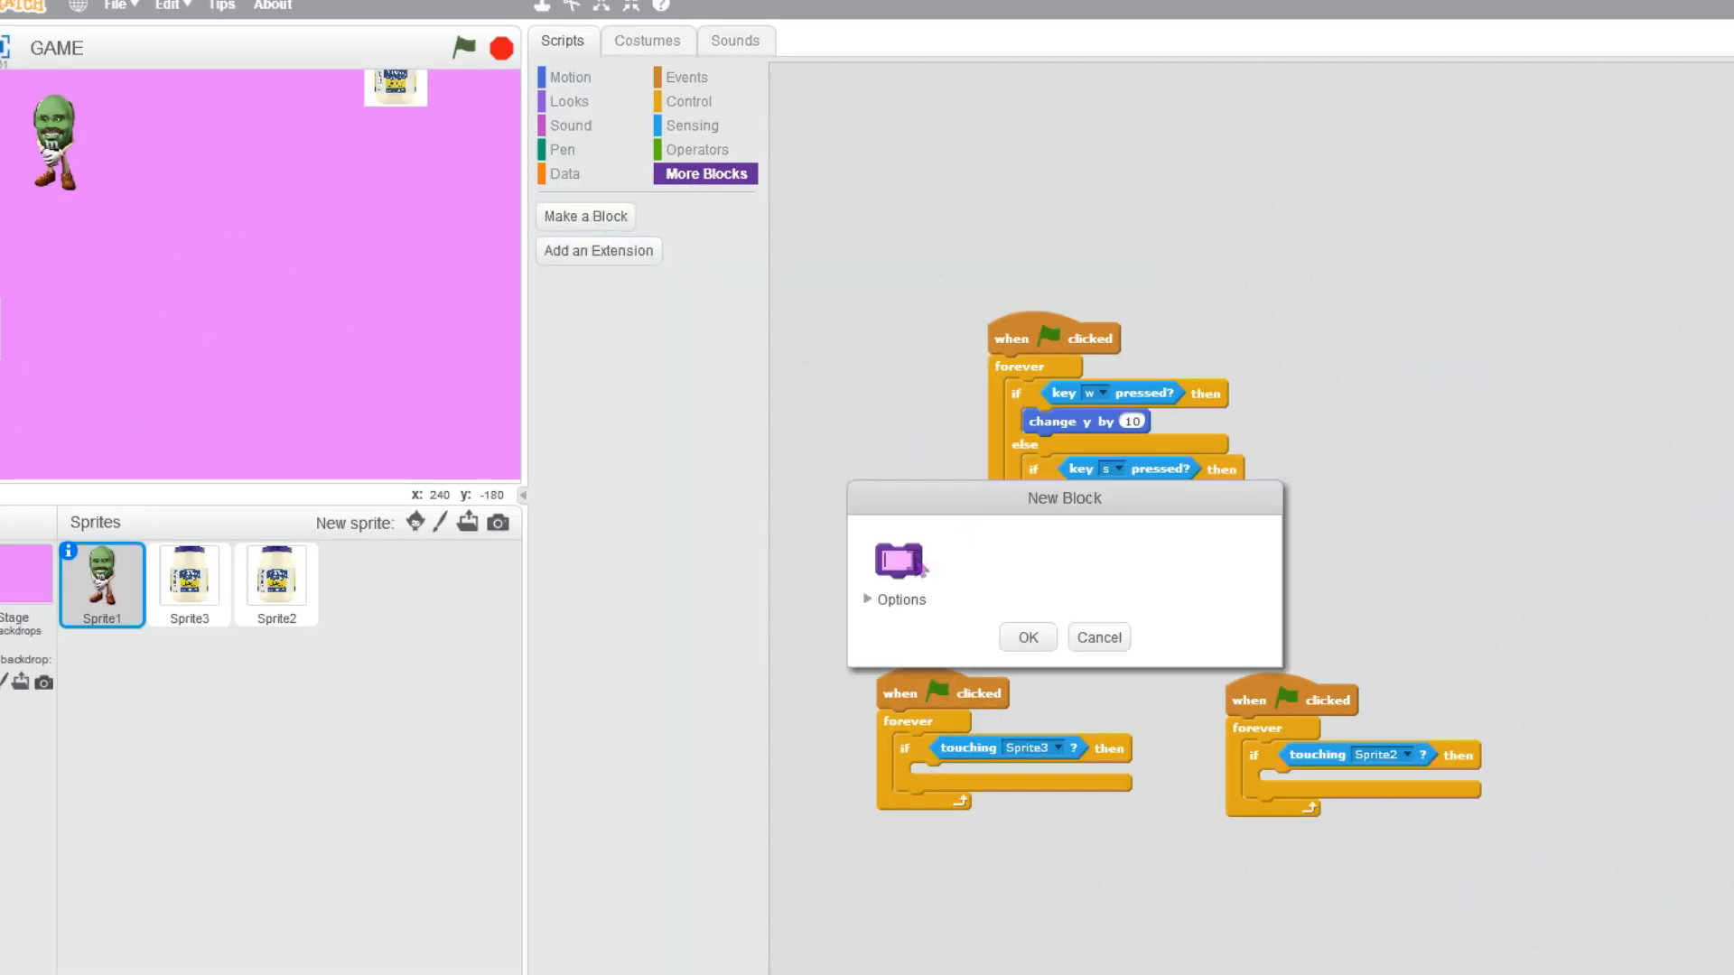
{"action": "type", "text": "CRA"}
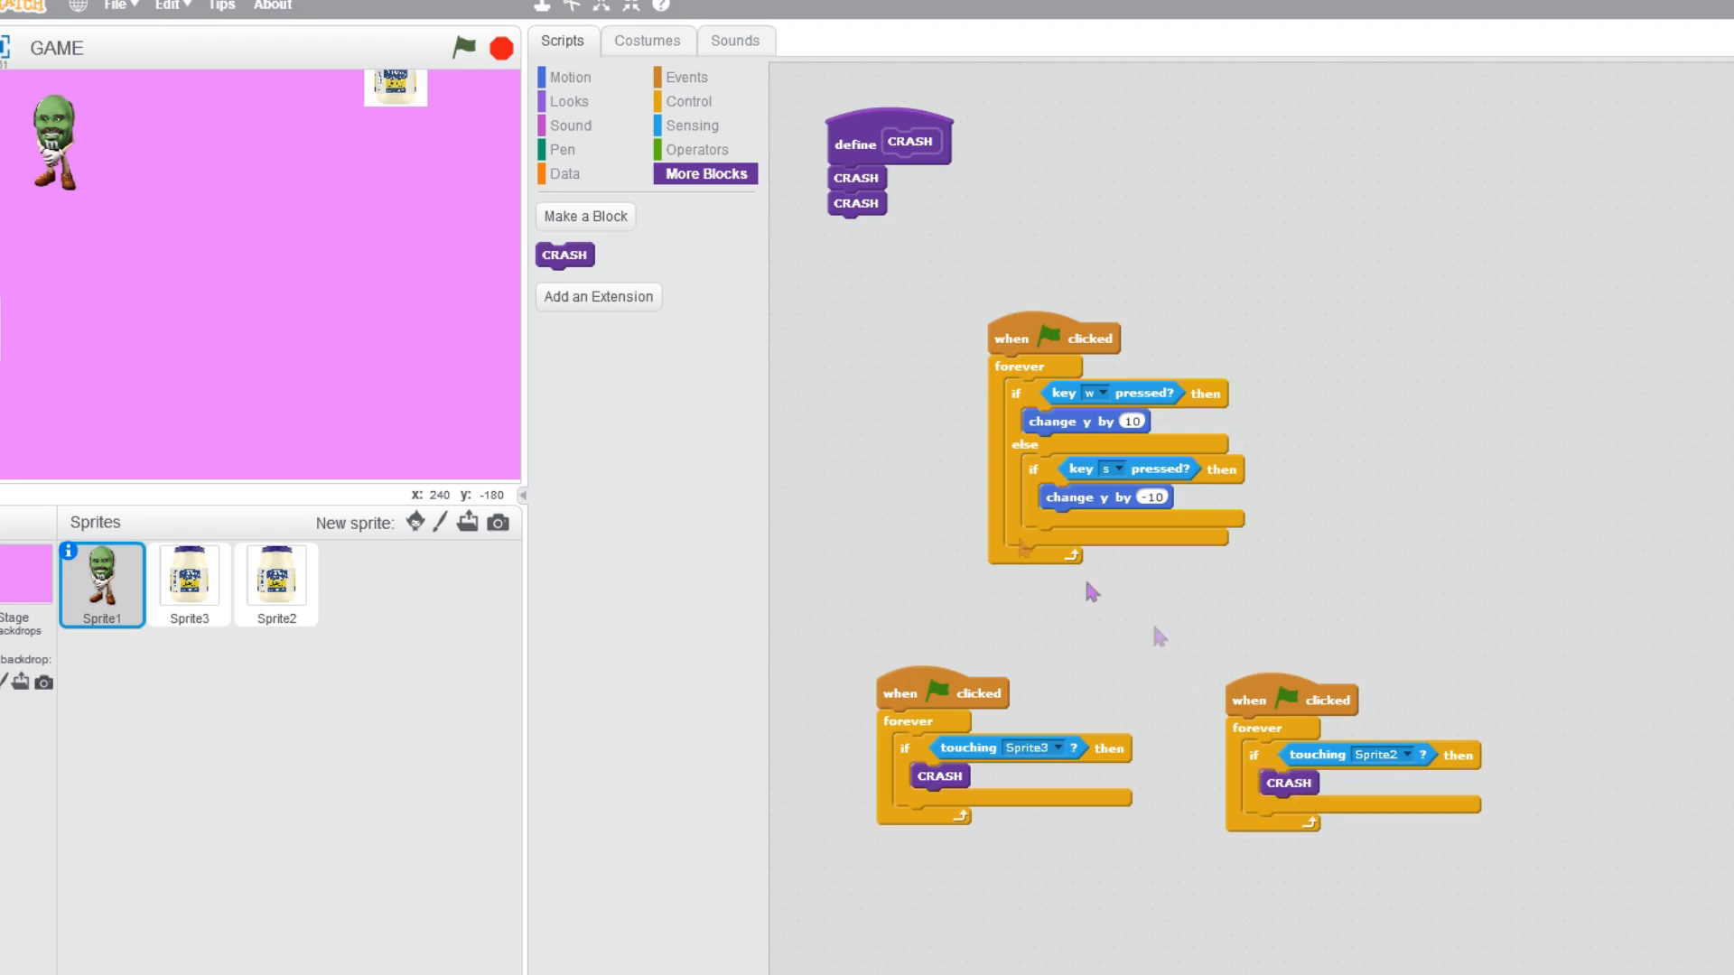
Run the game until Scratch hangs, then dismiss the not responding warning.
{"action": "left_click", "coordinate": [481, 49]}
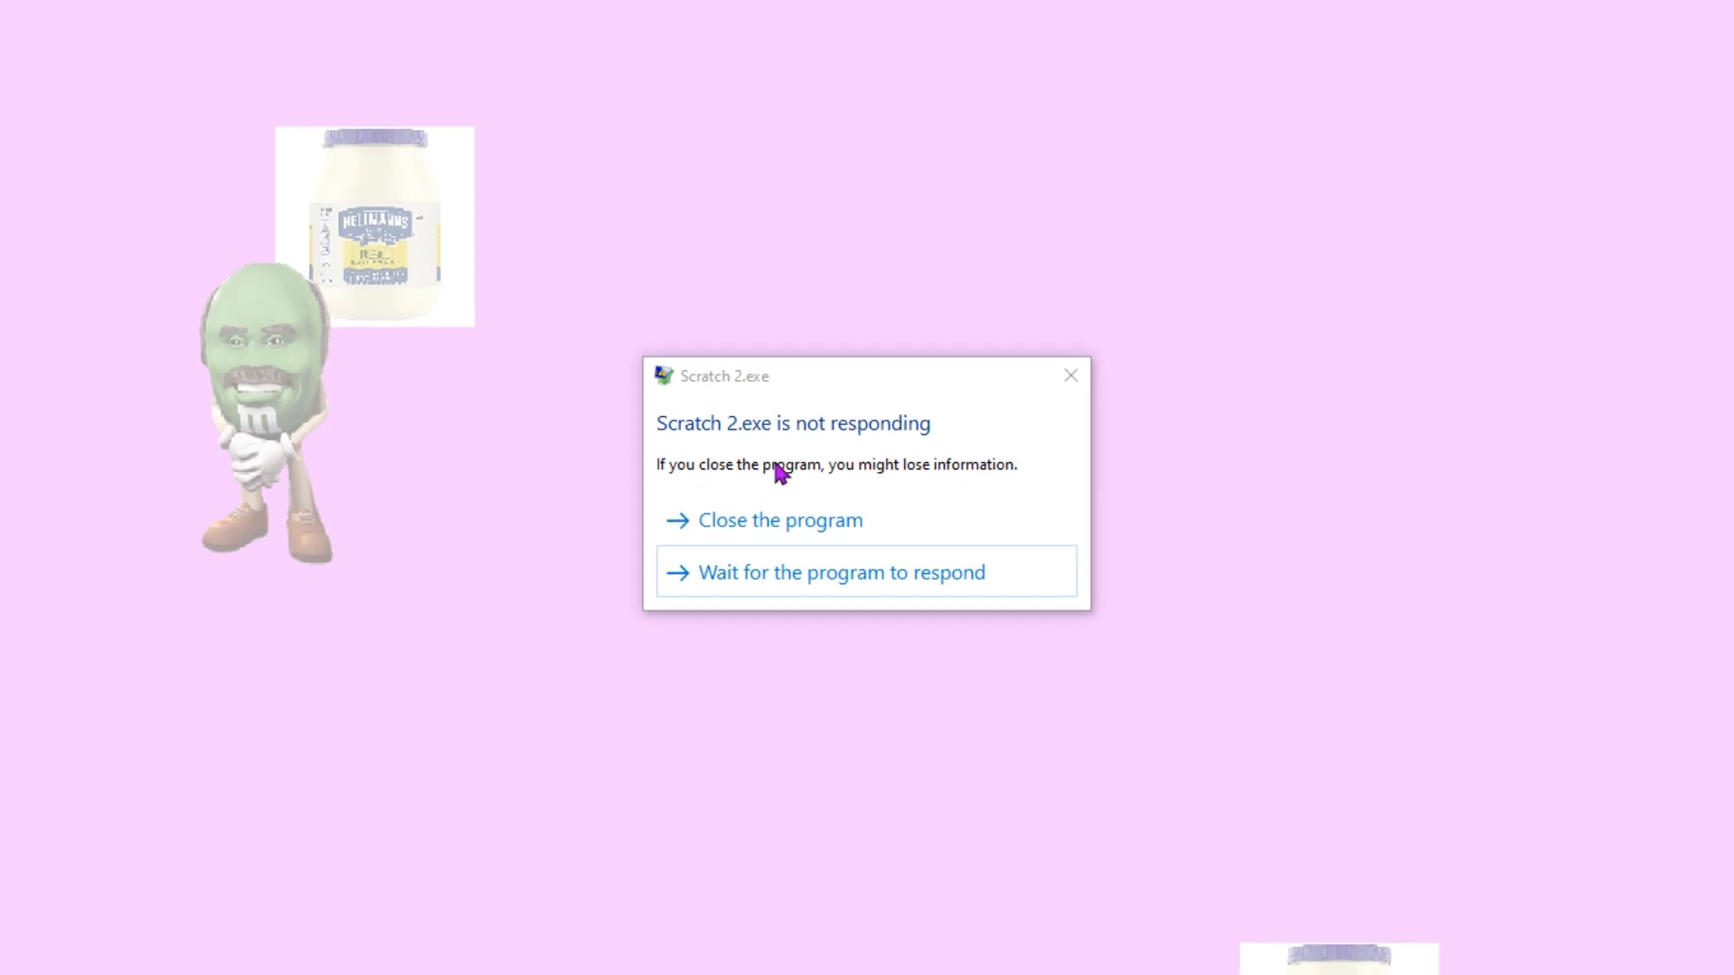
{"action": "left_click", "coordinate": [839, 572]}
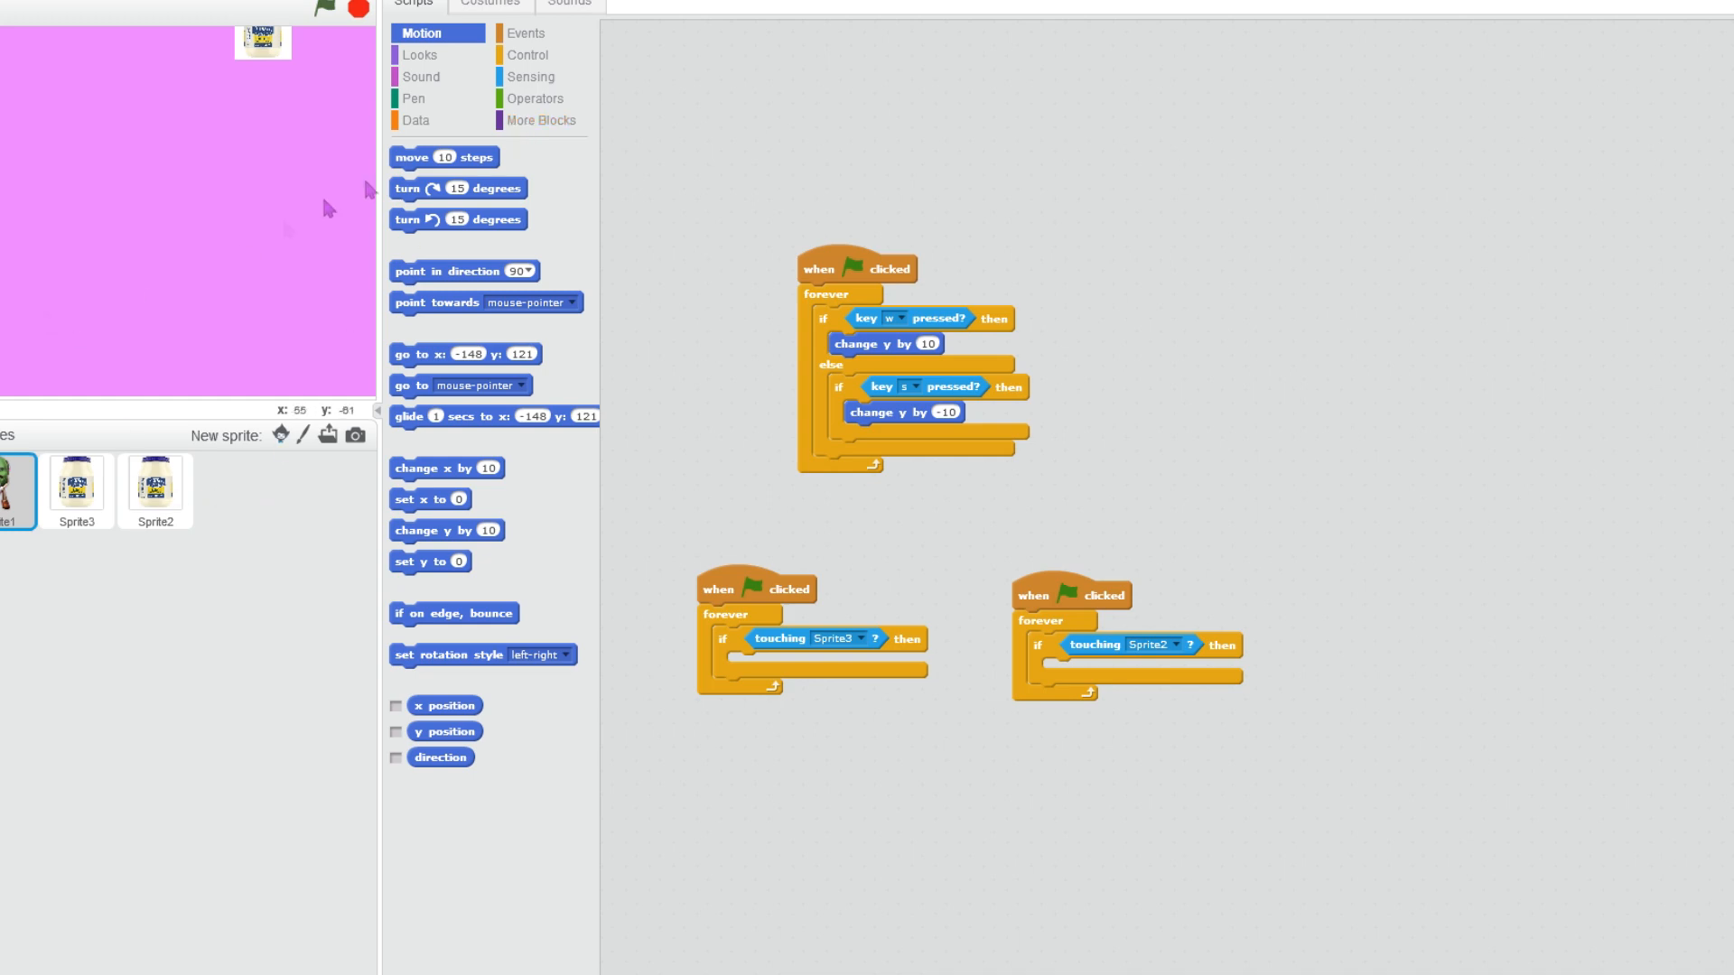
Rebuild the crash block, run the game again and close the frozen program.
{"action": "left_click", "coordinate": [539, 119]}
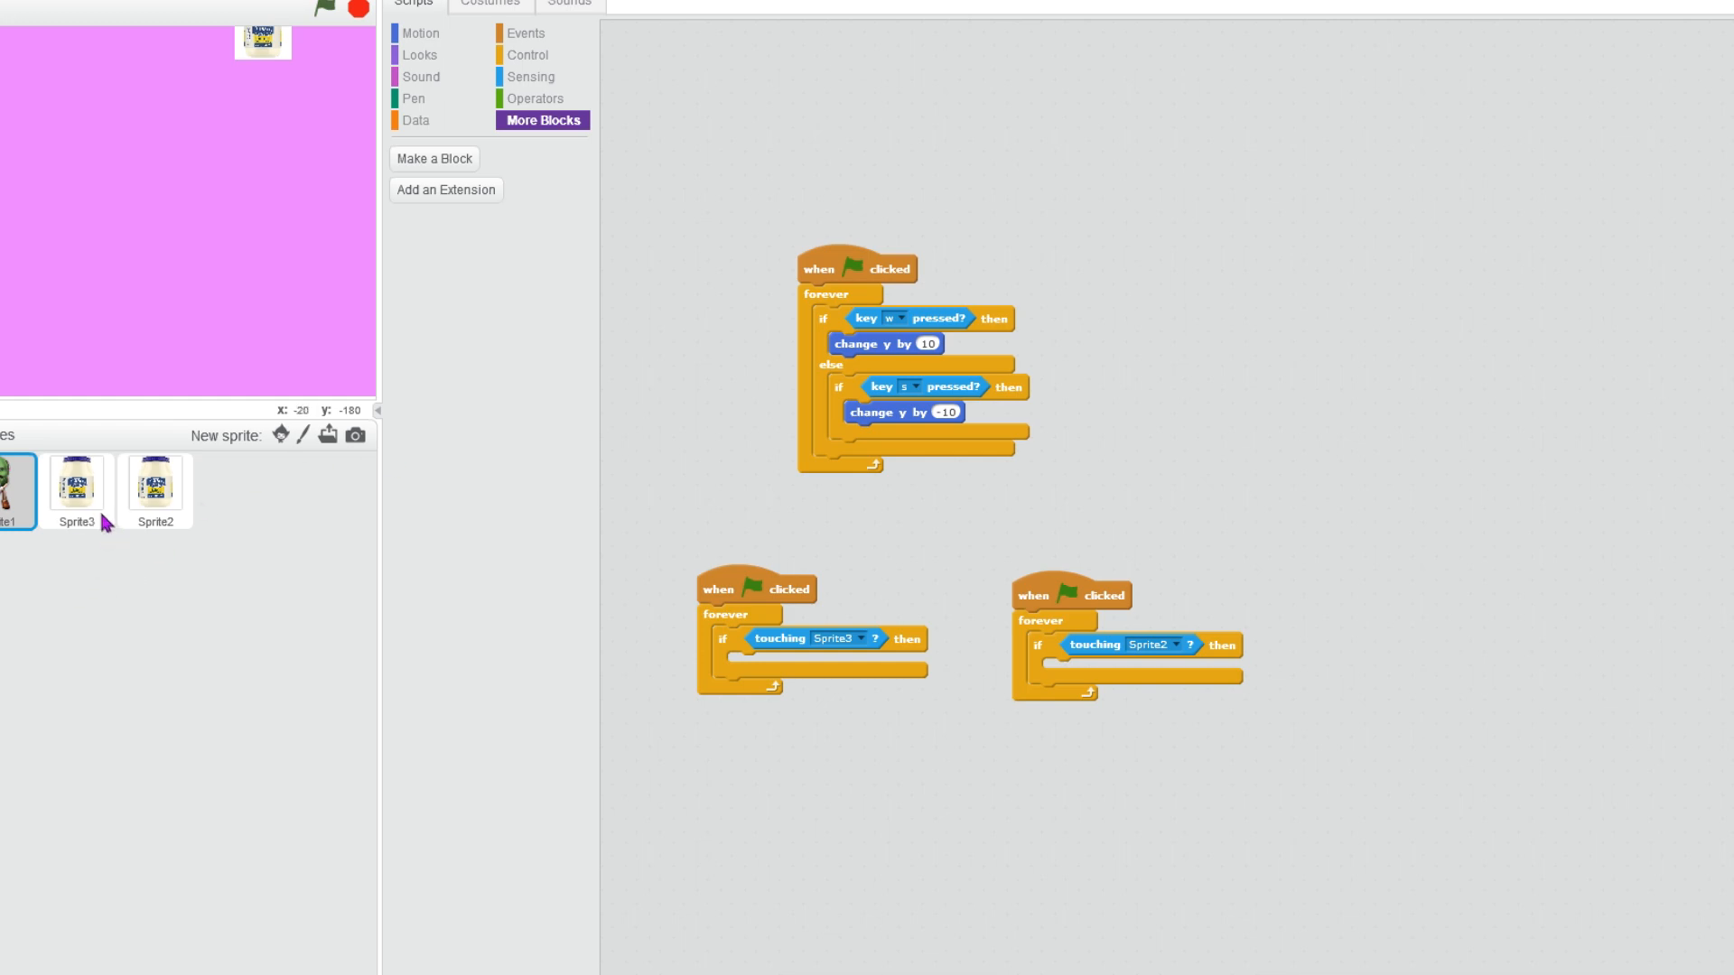
{"action": "left_click", "coordinate": [76, 485]}
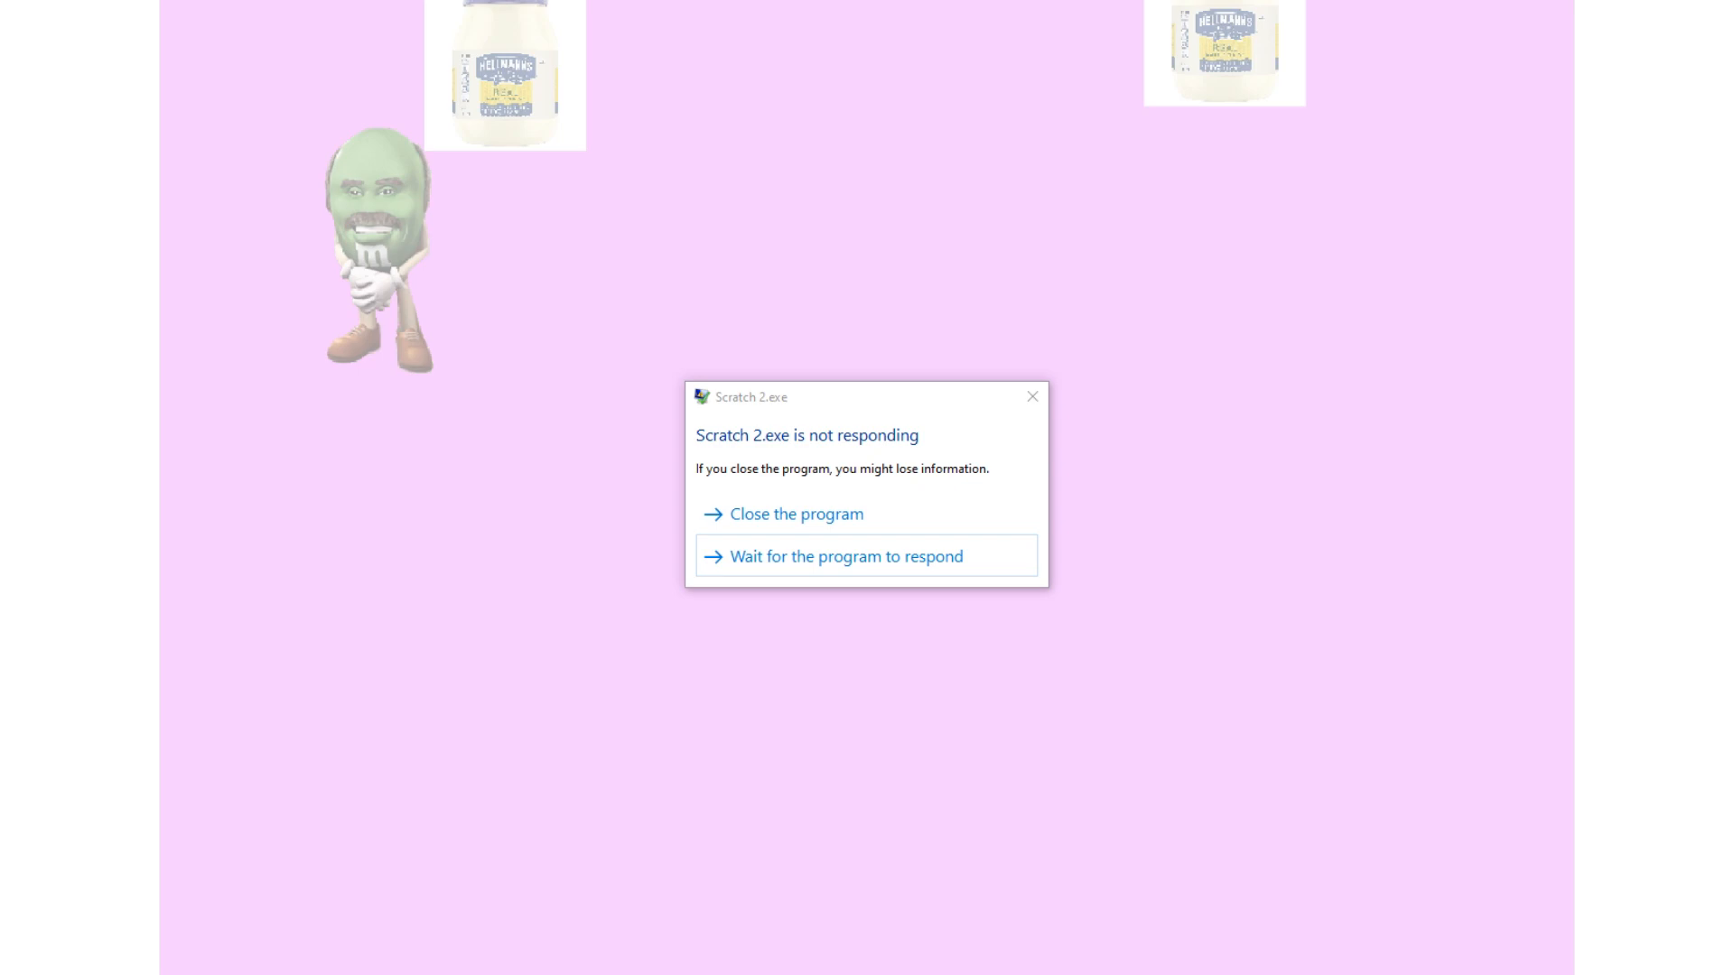
{"action": "left_click", "coordinate": [795, 512]}
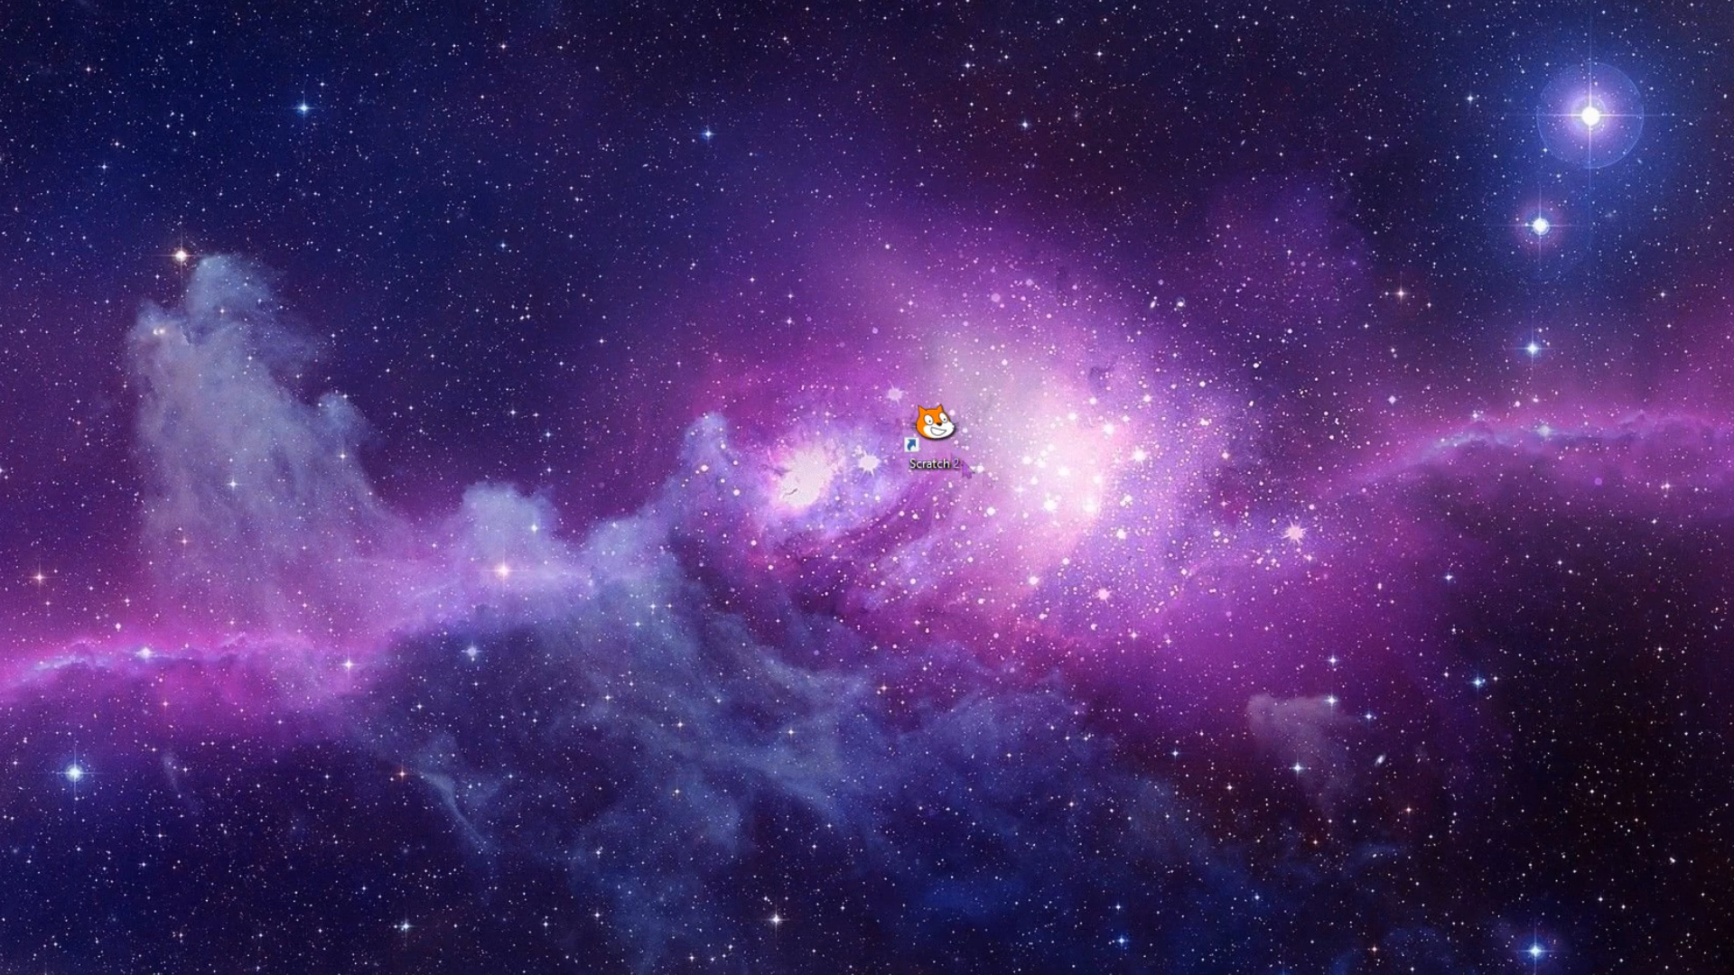